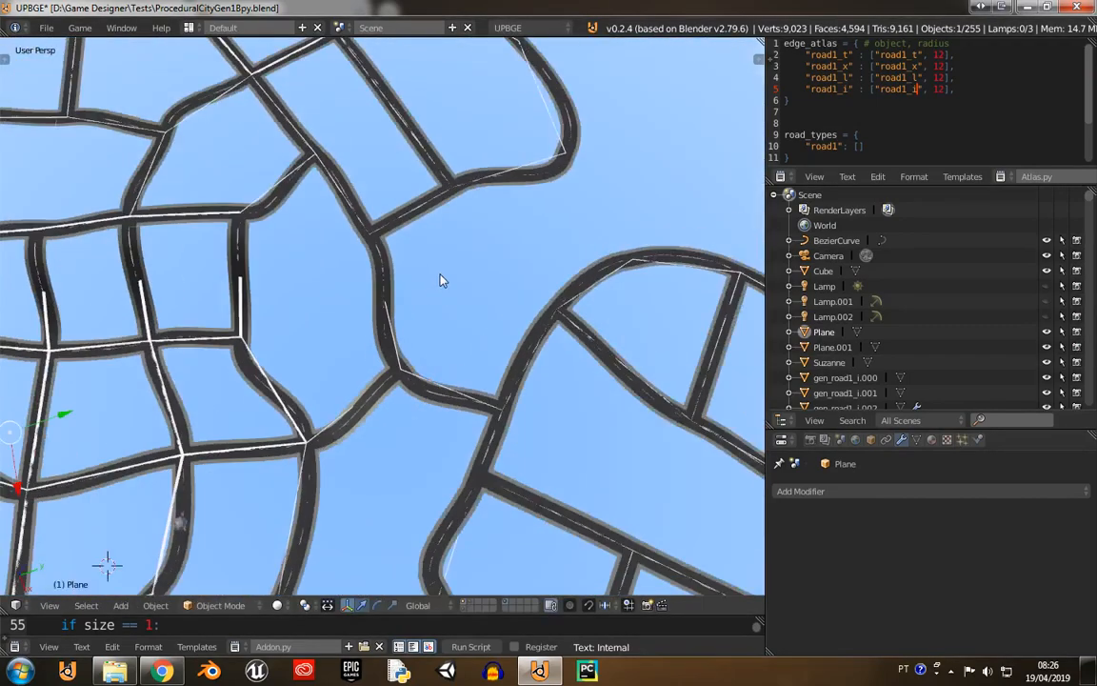
- Enter Edit Mode on the Plane's road-graph mesh
{"action": "key", "text": "Tab"}
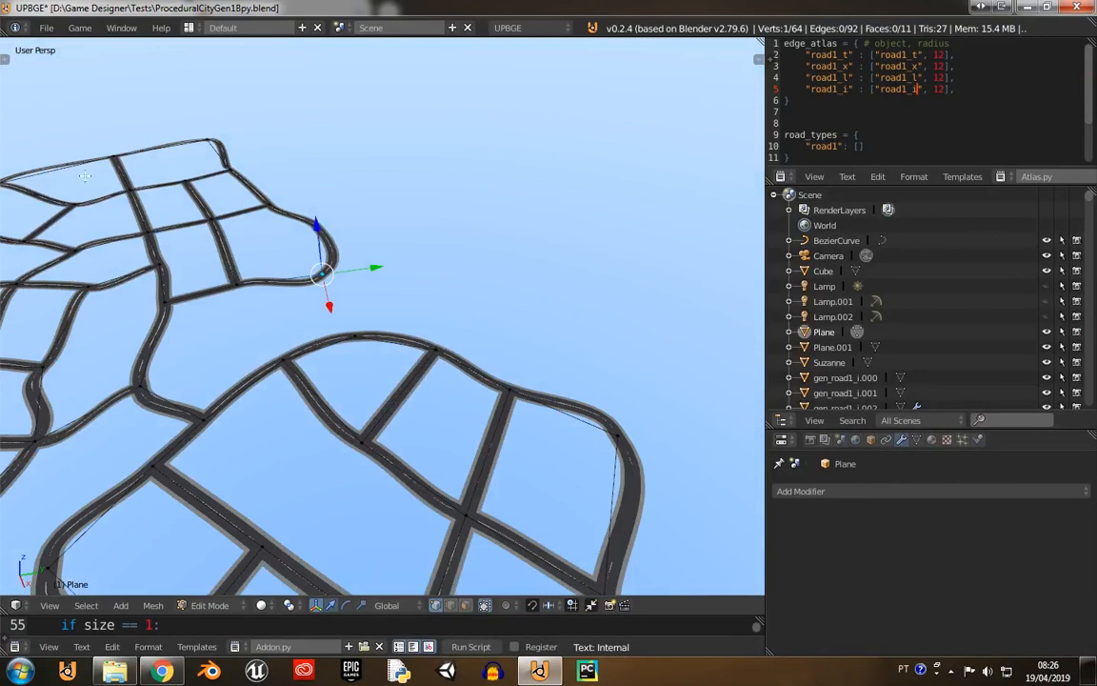
{"action": "mouse_move", "coordinate": [499, 160]}
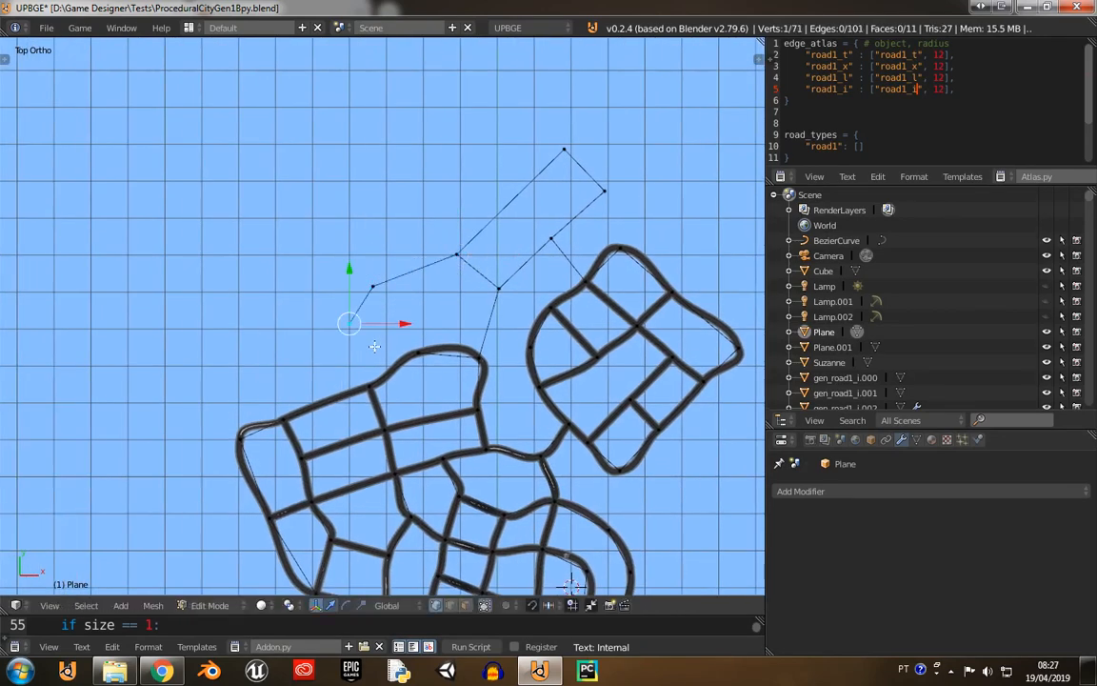
- Reposition a vertex of the new road outline and inspect the regenerated rounded block from several angles
{"action": "left_click_drag", "start_coordinate": [351, 323], "coordinate": [389, 284]}
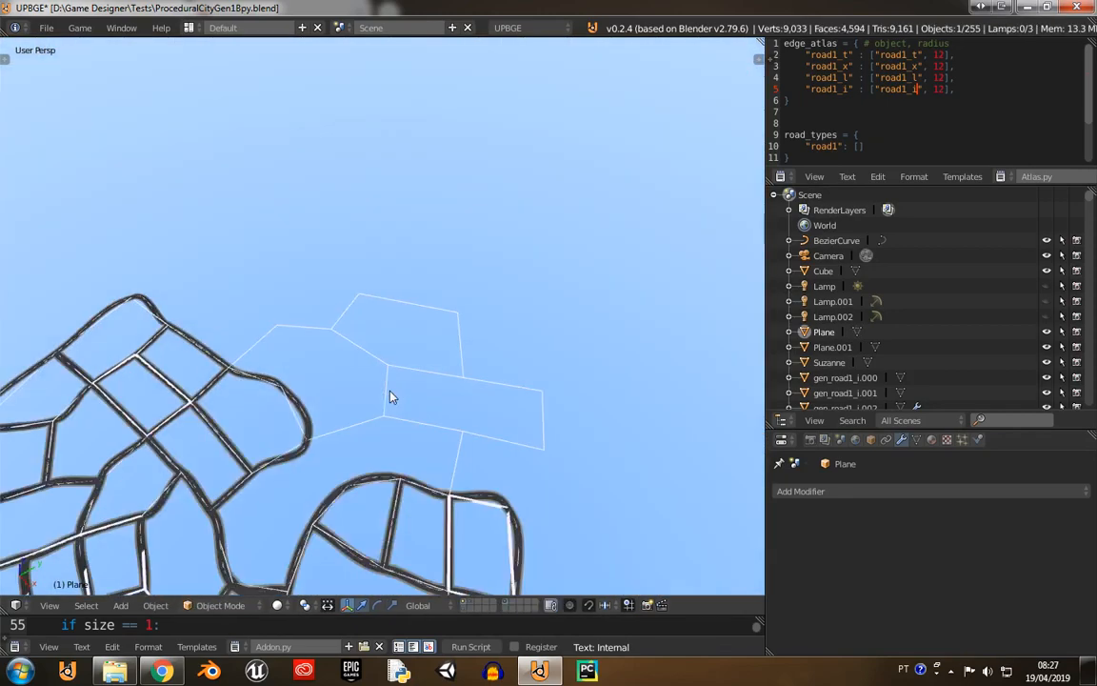
{"action": "left_click_drag", "start_coordinate": [389, 397], "coordinate": [562, 316]}
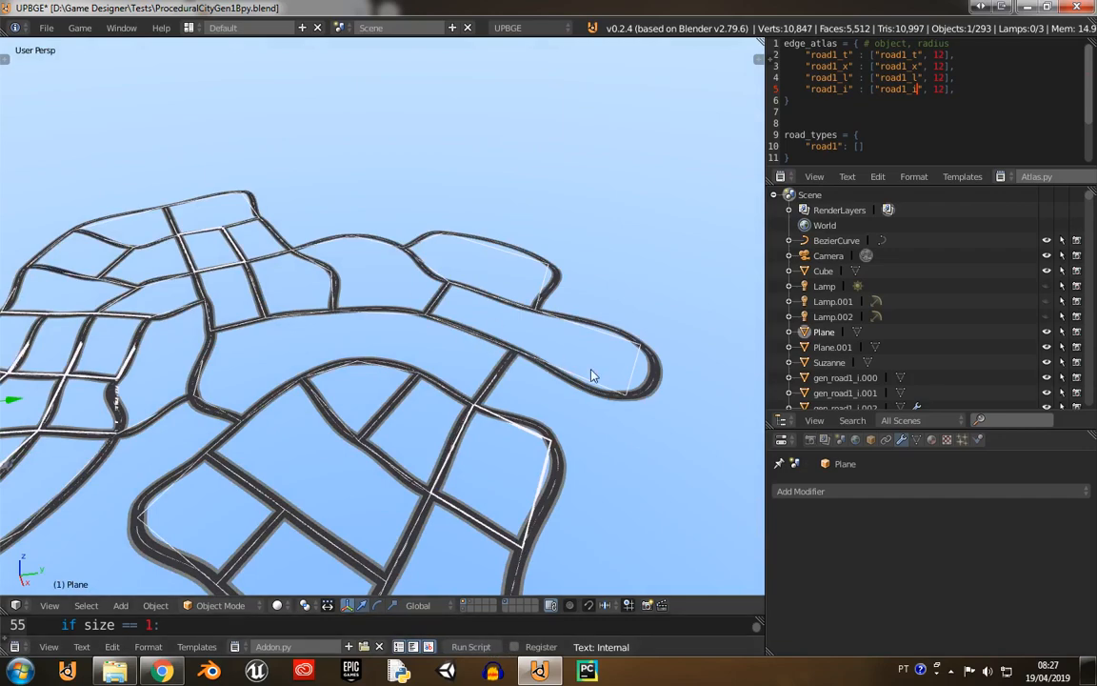
{"action": "left_click_drag", "start_coordinate": [591, 377], "coordinate": [499, 343]}
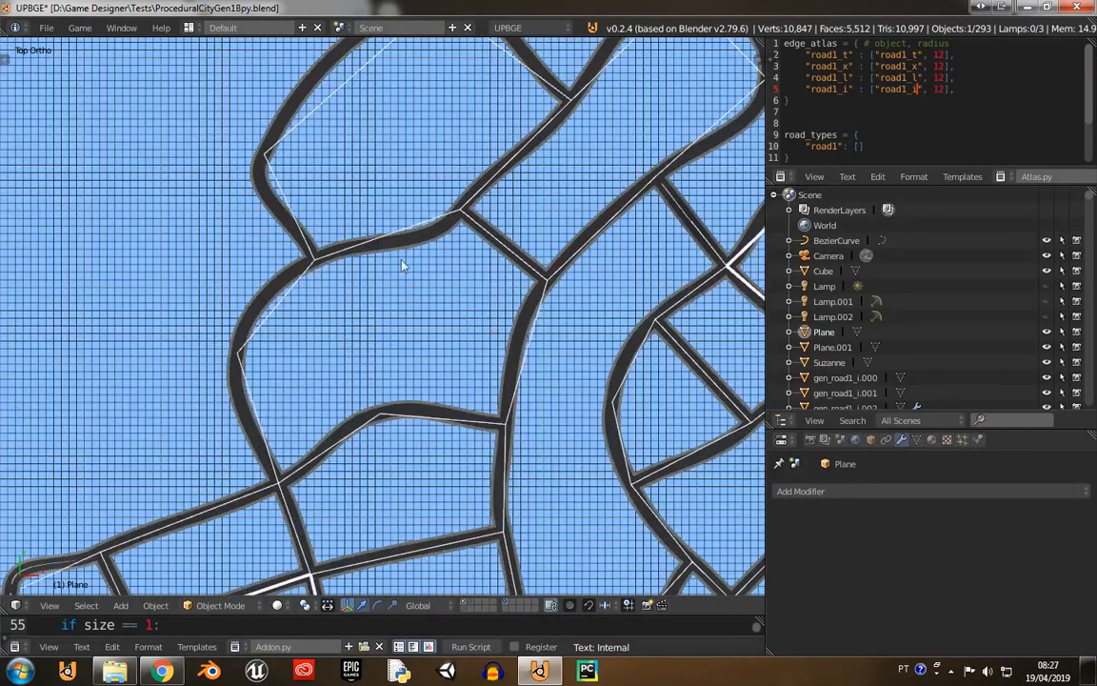
{"action": "mouse_move", "coordinate": [507, 351]}
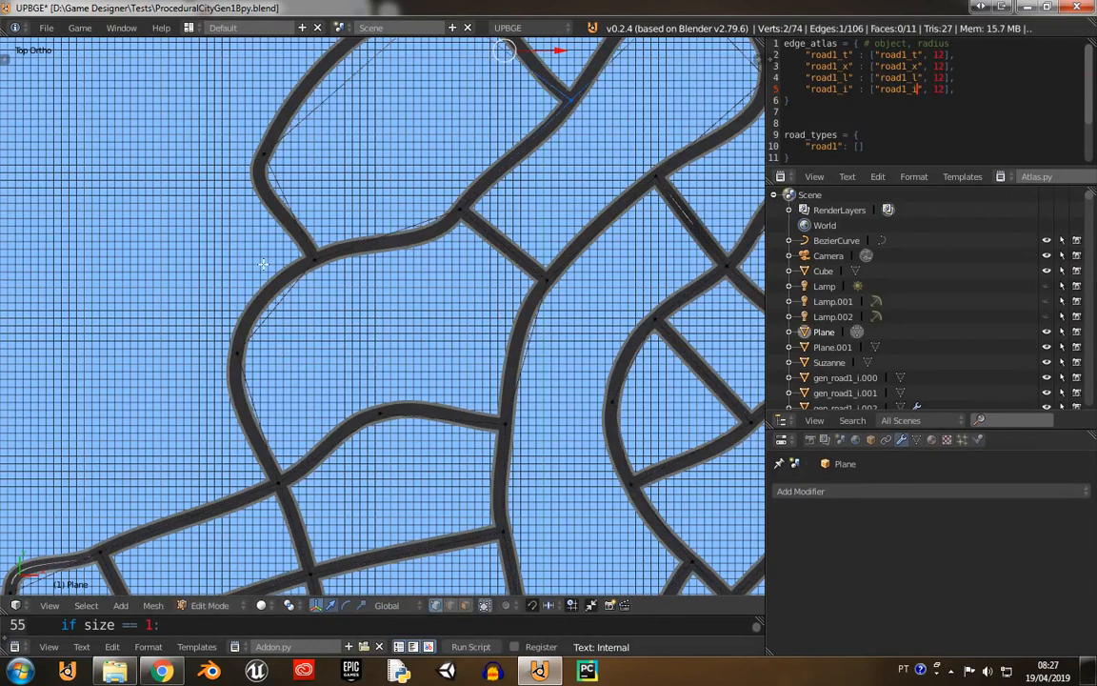
- Extrude a new road edge from a block-outline vertex into the block and leave Edit Mode to regenerate the roads
{"action": "left_click", "coordinate": [366, 286]}
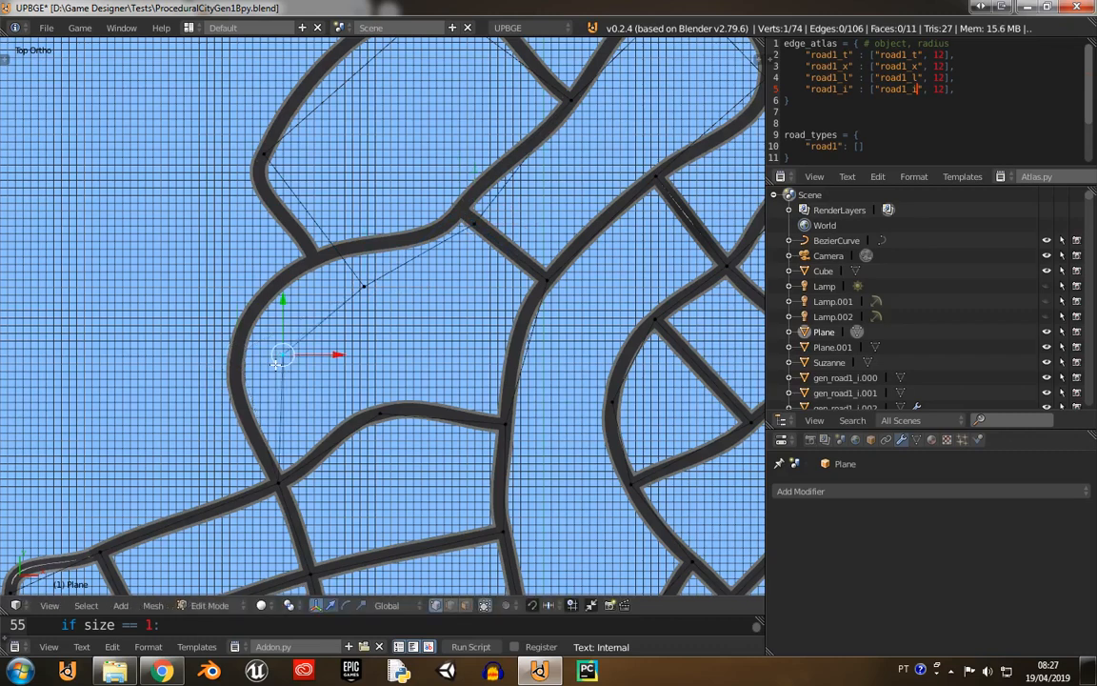
{"action": "left_click_drag", "start_coordinate": [284, 354], "coordinate": [294, 464]}
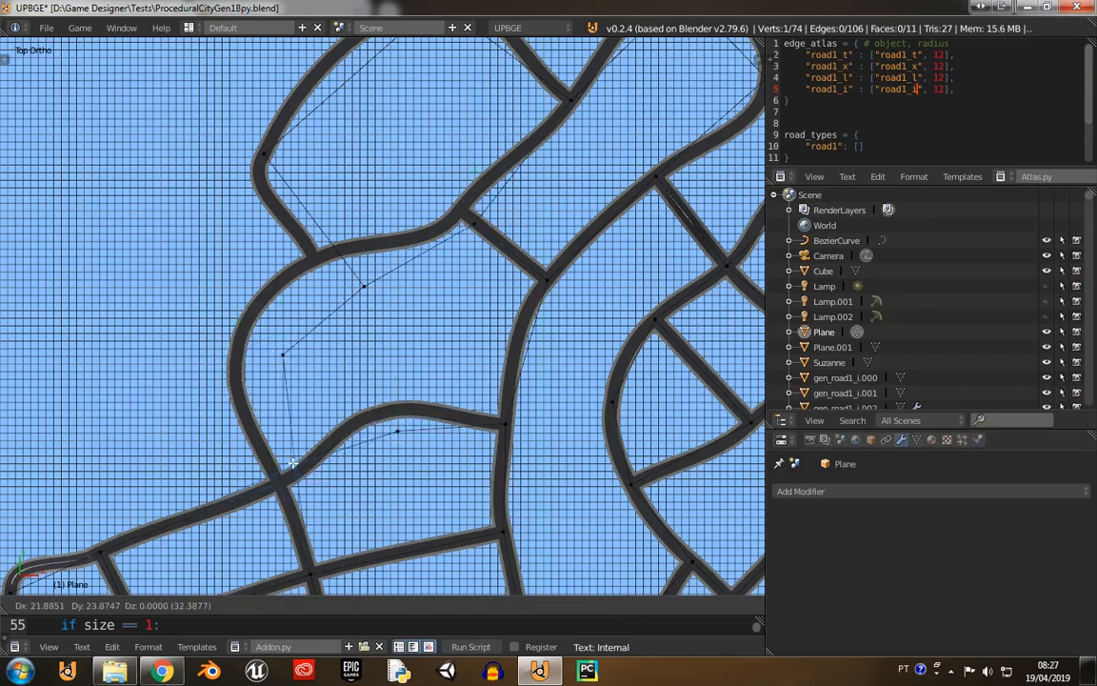
{"action": "mouse_move", "coordinate": [346, 207]}
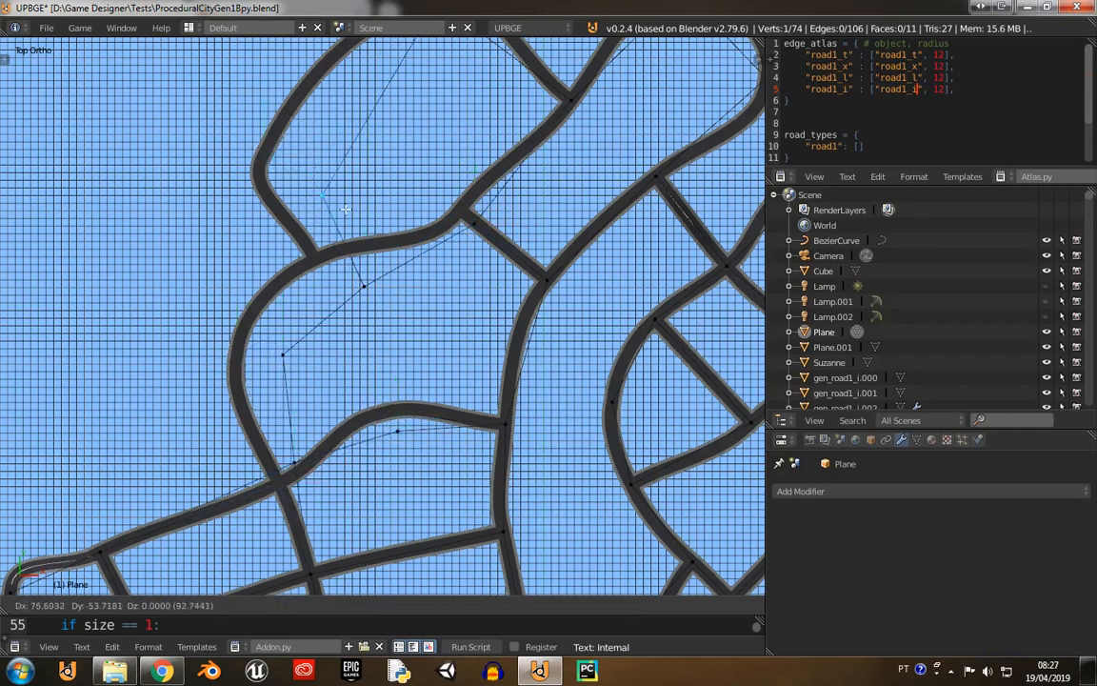
{"action": "key", "text": "Tab"}
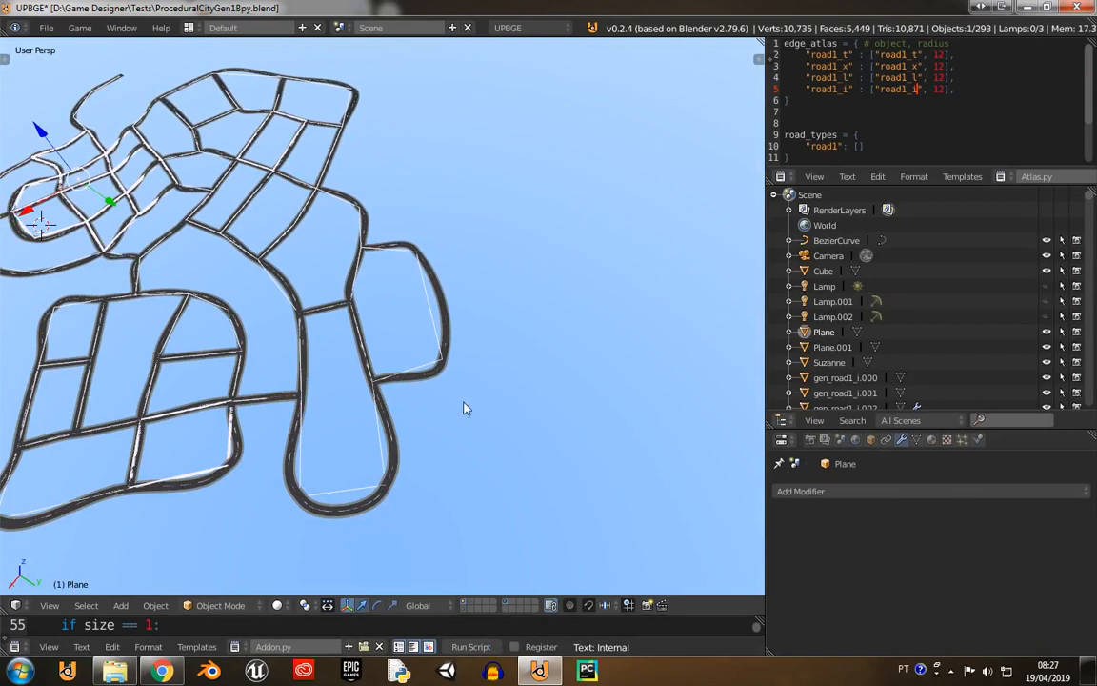
{"action": "mouse_move", "coordinate": [449, 271]}
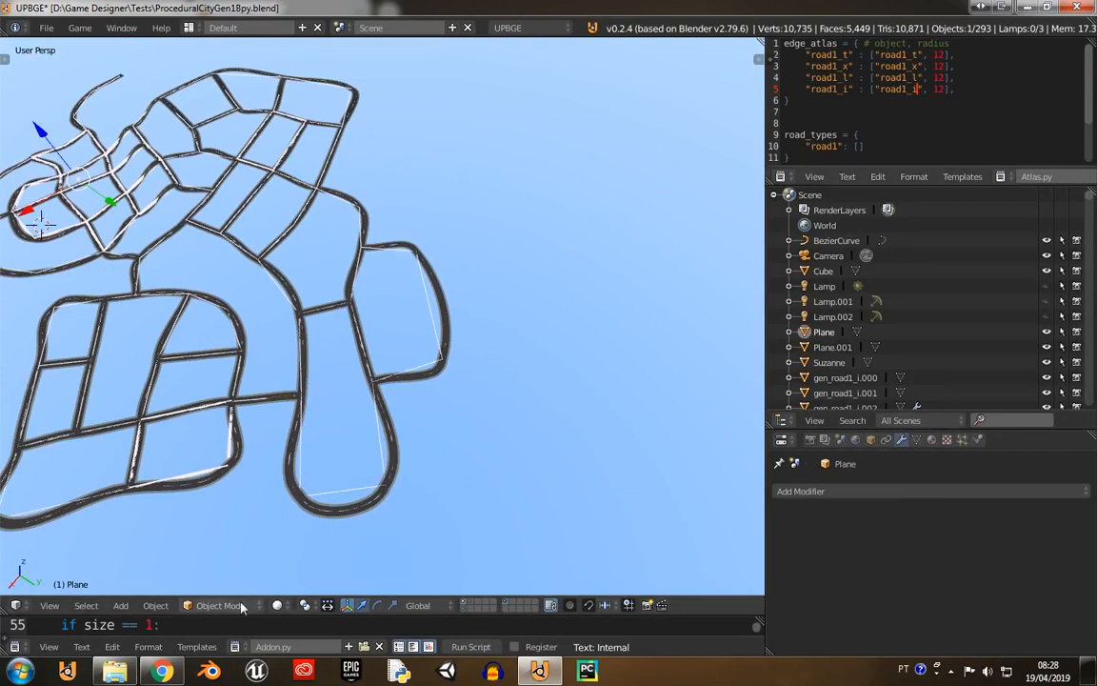
- Browse the GDC Vault results for the GDC 2019 Marvel's Spider-Man talks in Chrome
{"action": "left_click", "coordinate": [160, 670]}
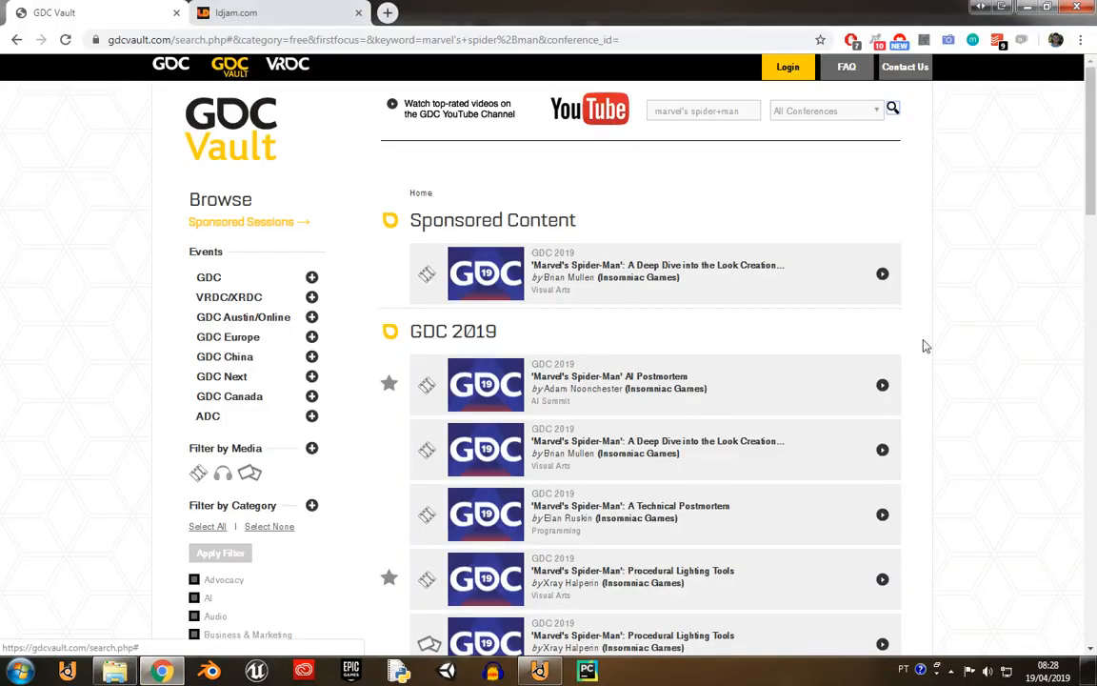
{"action": "mouse_move", "coordinate": [916, 369]}
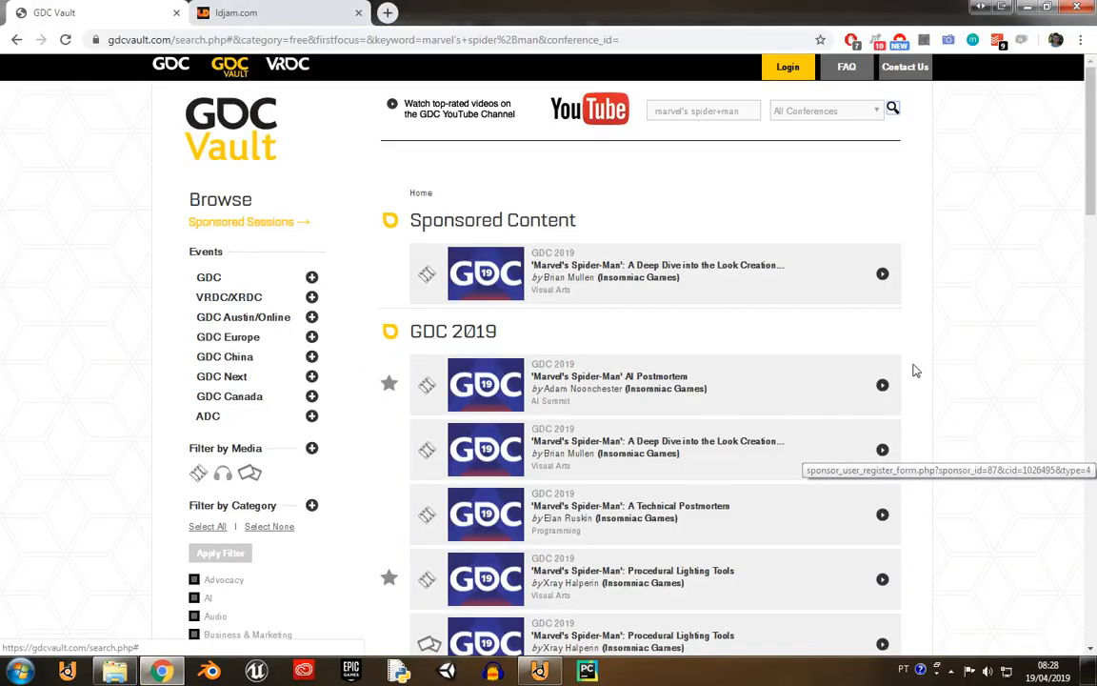
{"action": "mouse_move", "coordinate": [236, 137]}
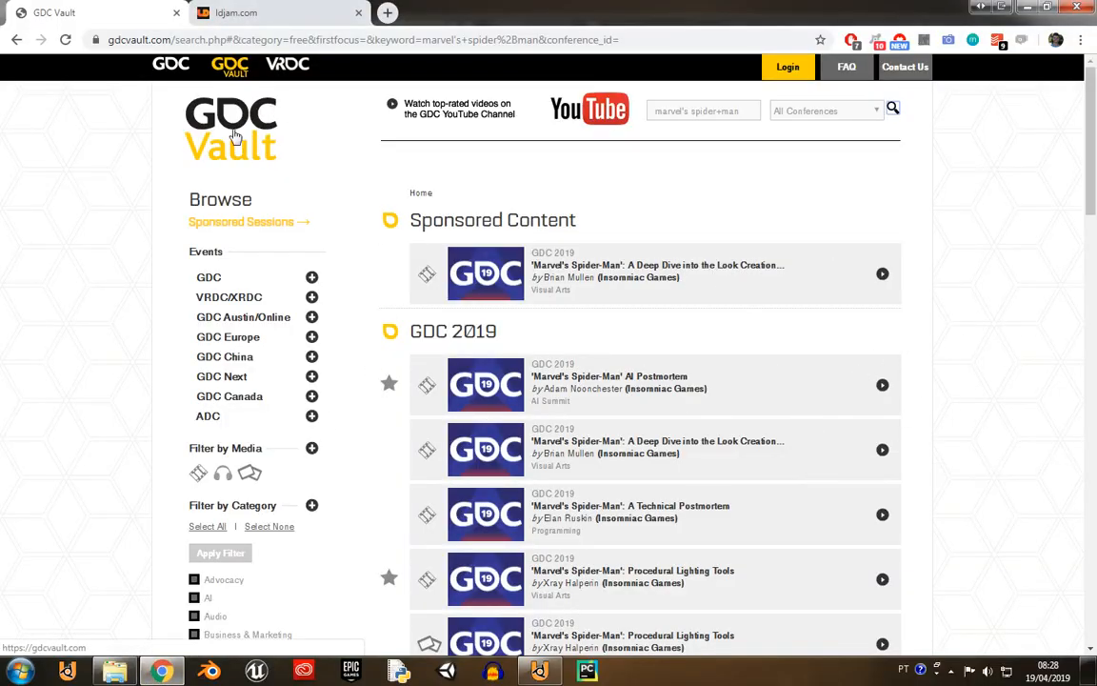
{"action": "scroll", "scroll_direction": "down", "scroll_amount": 3}
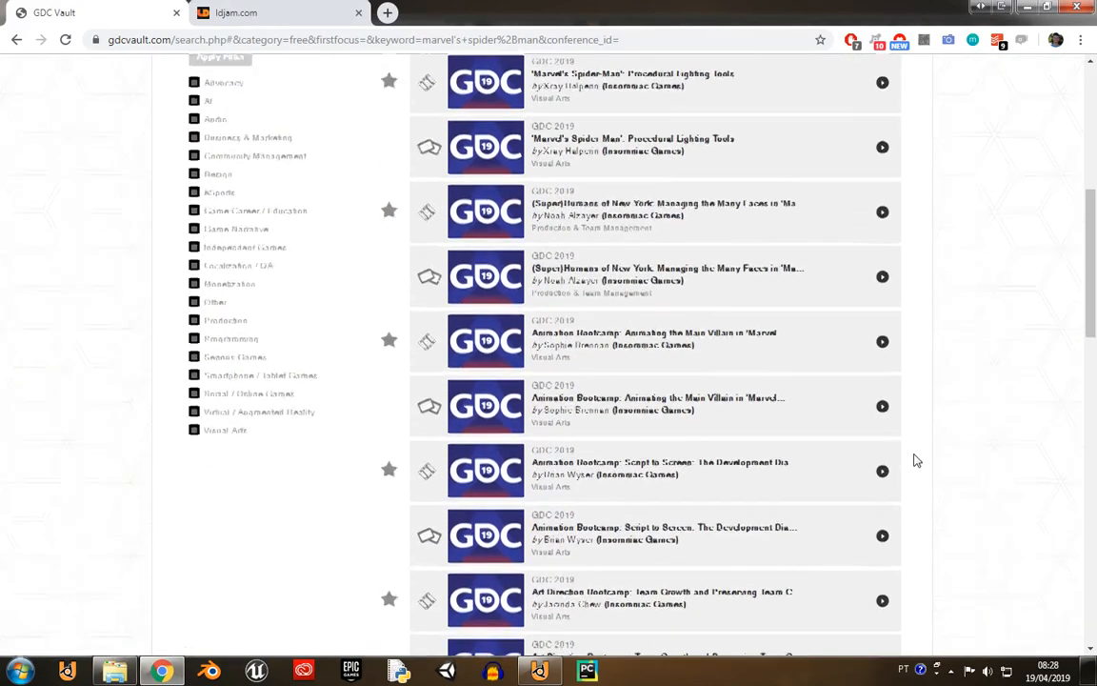
{"action": "scroll", "scroll_direction": "up", "scroll_amount": 3}
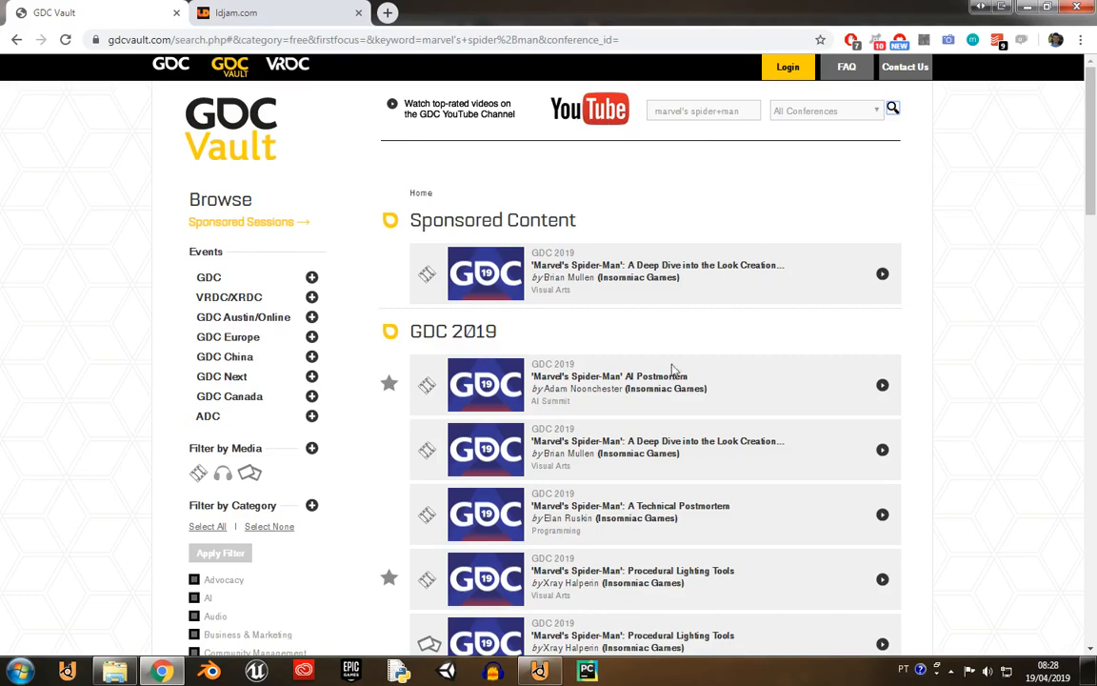
{"action": "scroll", "scroll_direction": "down", "scroll_amount": 3}
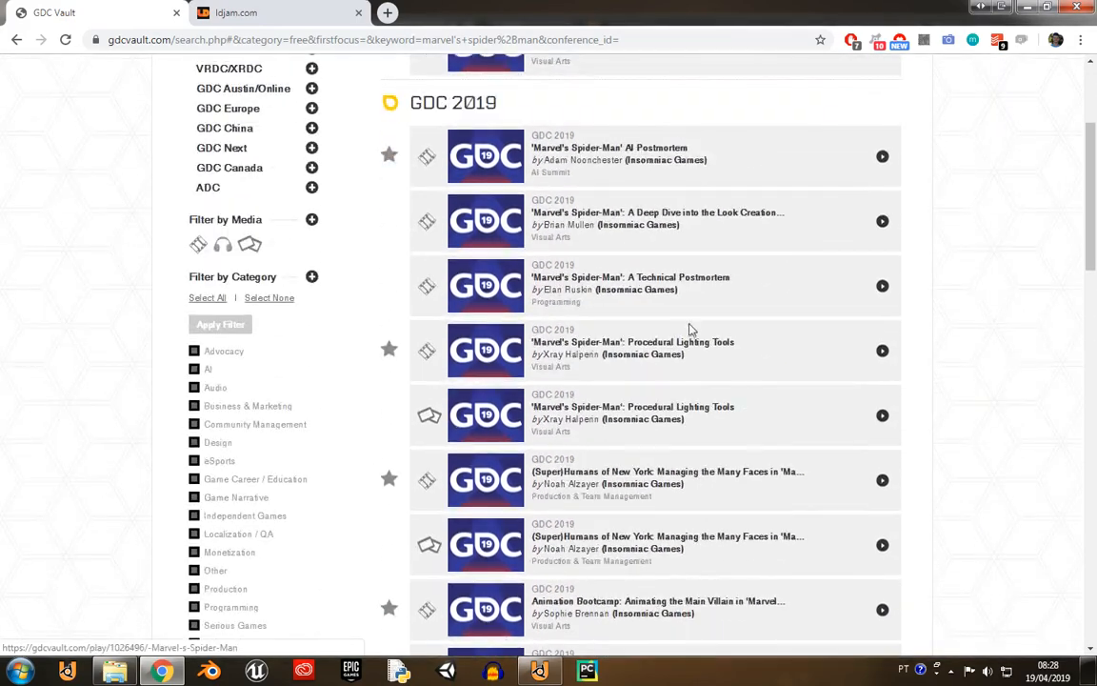
{"action": "scroll", "scroll_direction": "up", "scroll_amount": 3}
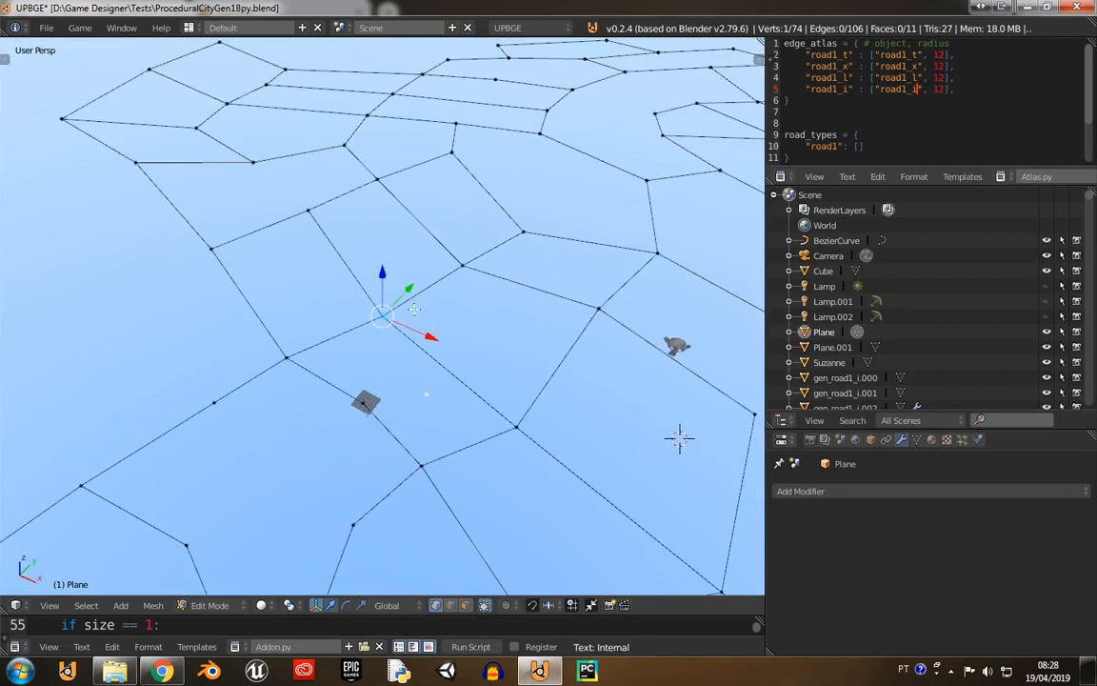
- Inspect a junction vertex and another graph vertex, then reopen the Plane for vertex editing
{"action": "left_click", "coordinate": [515, 427]}
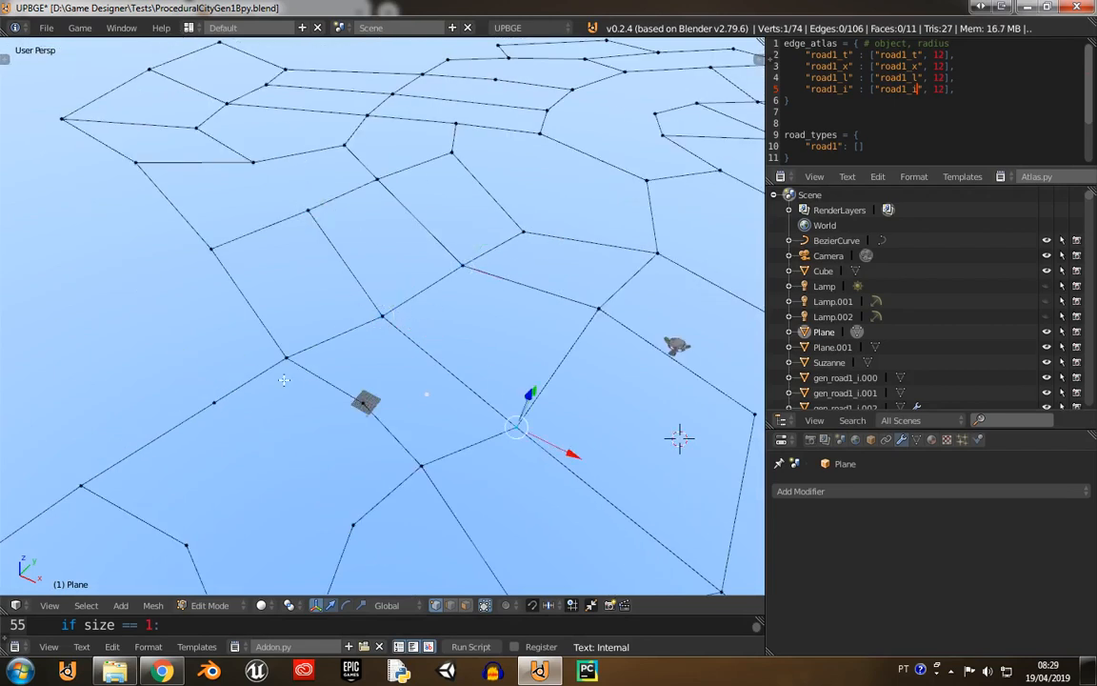
{"action": "left_click", "coordinate": [381, 320]}
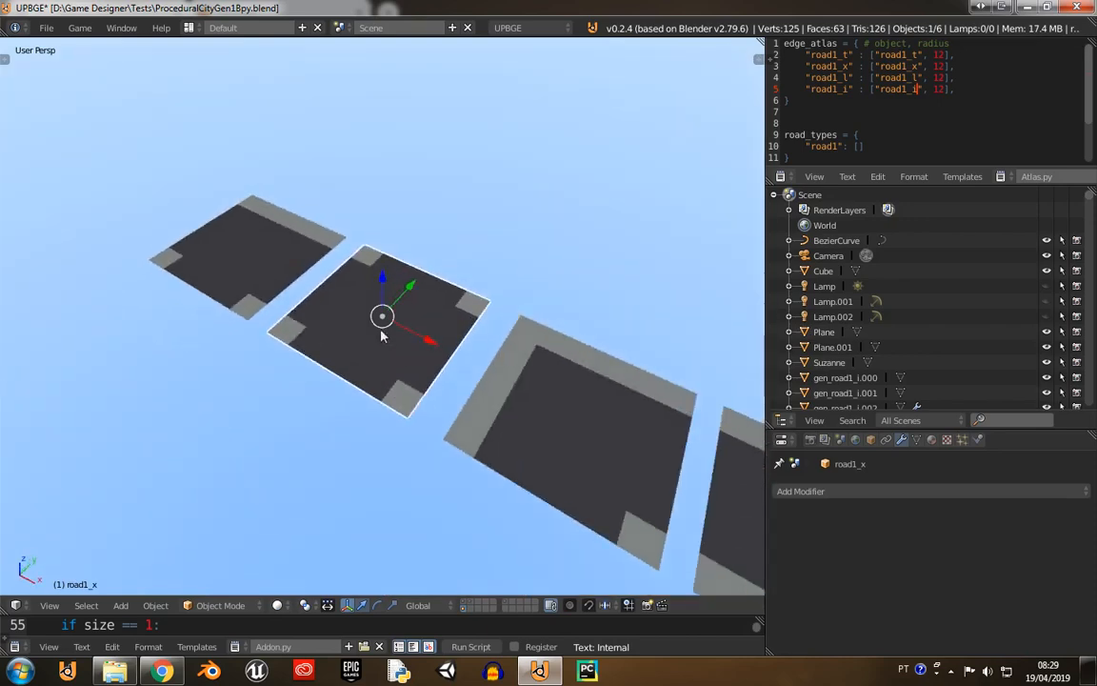
{"action": "left_click", "coordinate": [471, 648]}
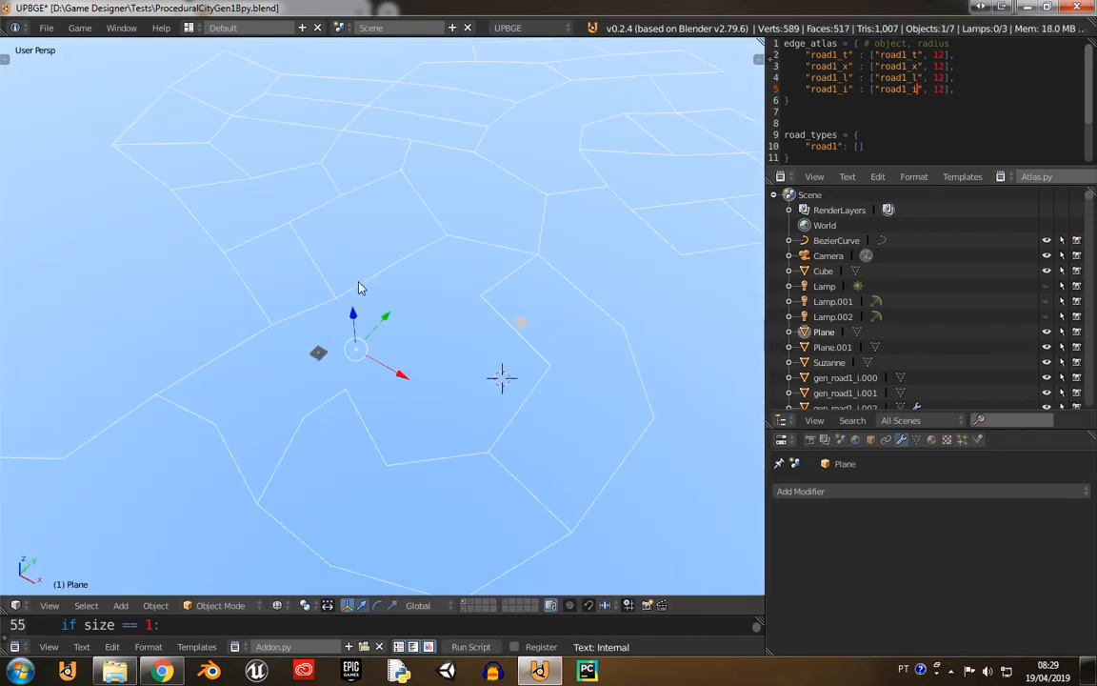
{"action": "key", "text": "Tab"}
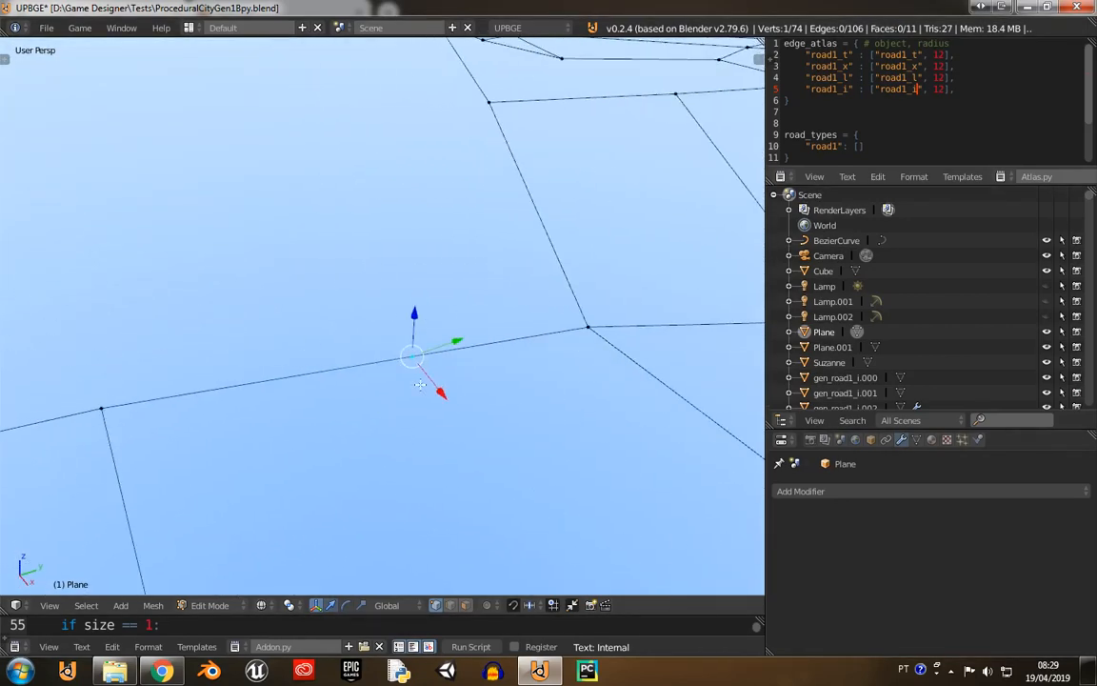
{"action": "mouse_move", "coordinate": [352, 385]}
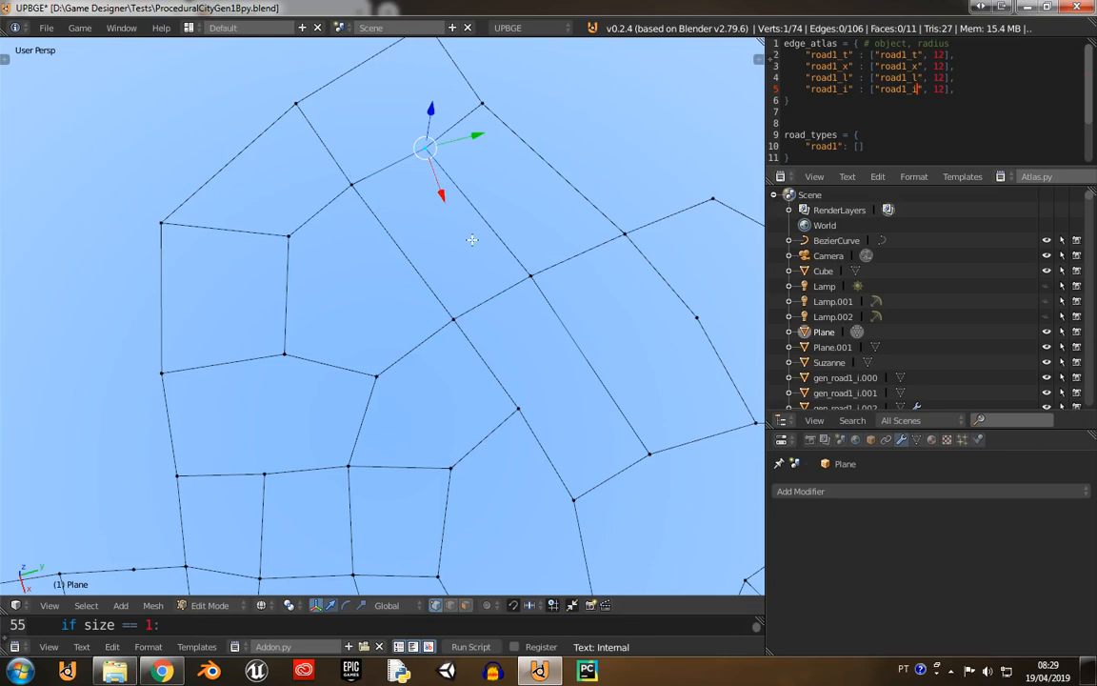
- Finish the road piece's array-along-curve setup and run the procedural road network generator
{"action": "left_click_drag", "start_coordinate": [422, 149], "coordinate": [533, 277]}
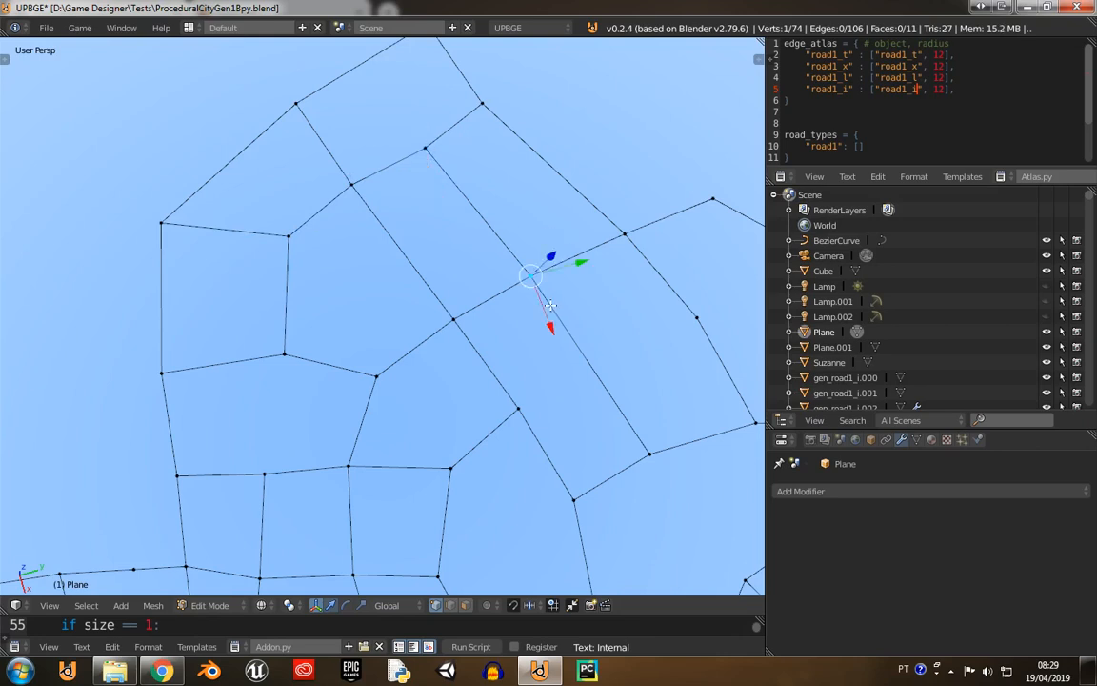
{"action": "mouse_move", "coordinate": [372, 150]}
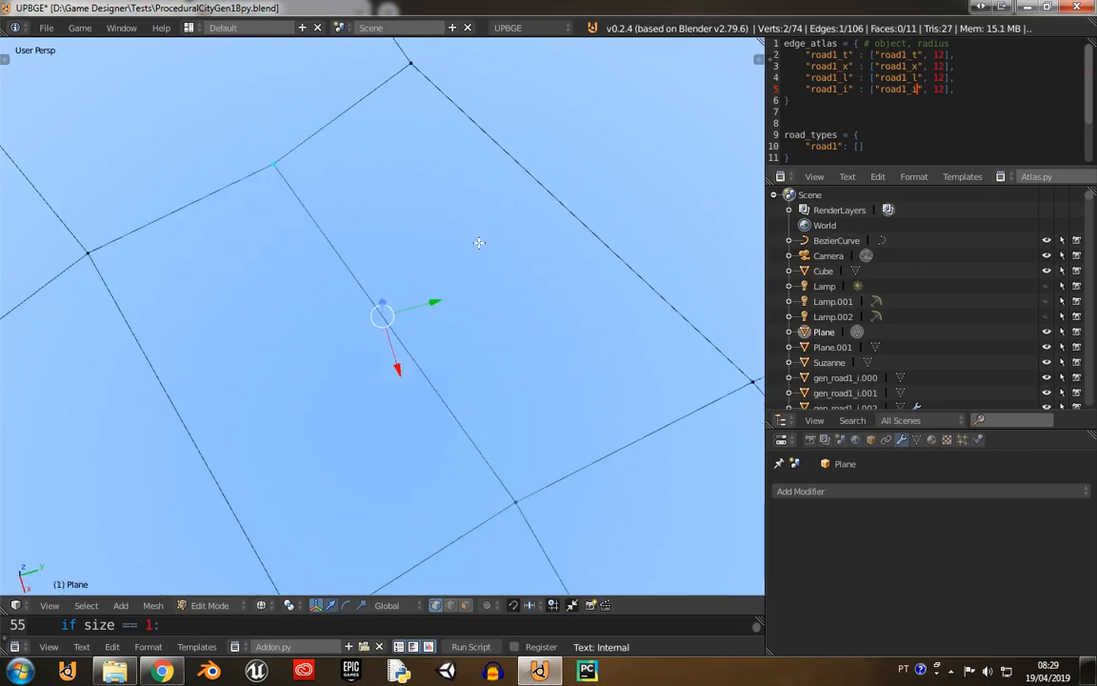
{"action": "left_click", "coordinate": [209, 605]}
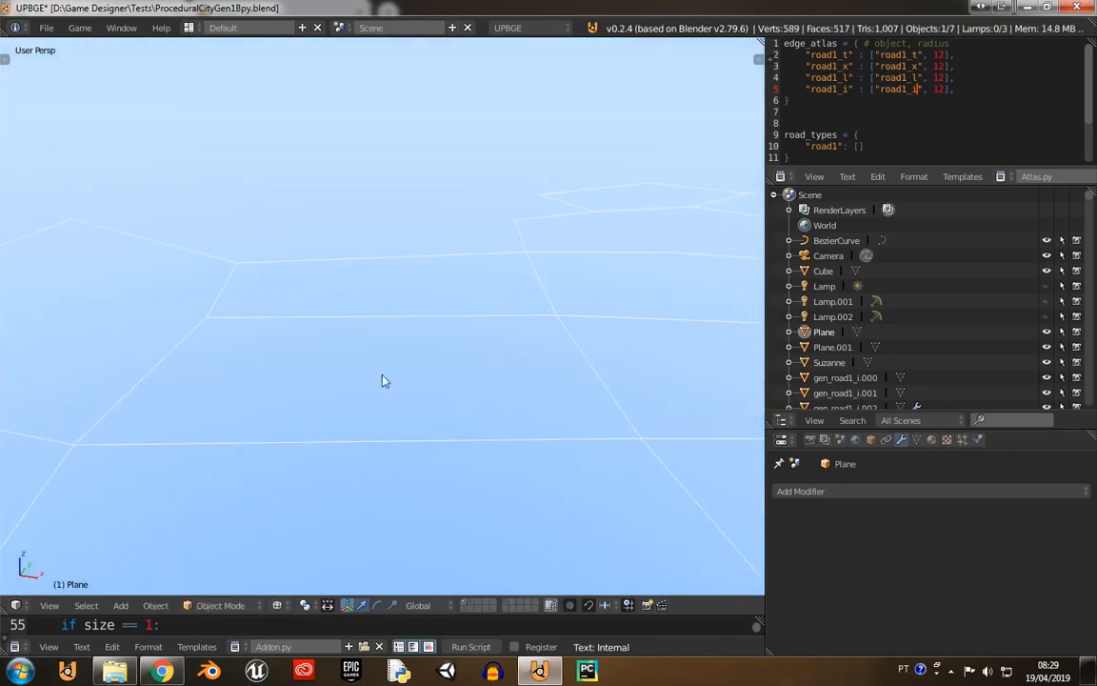
{"action": "mouse_move", "coordinate": [519, 323]}
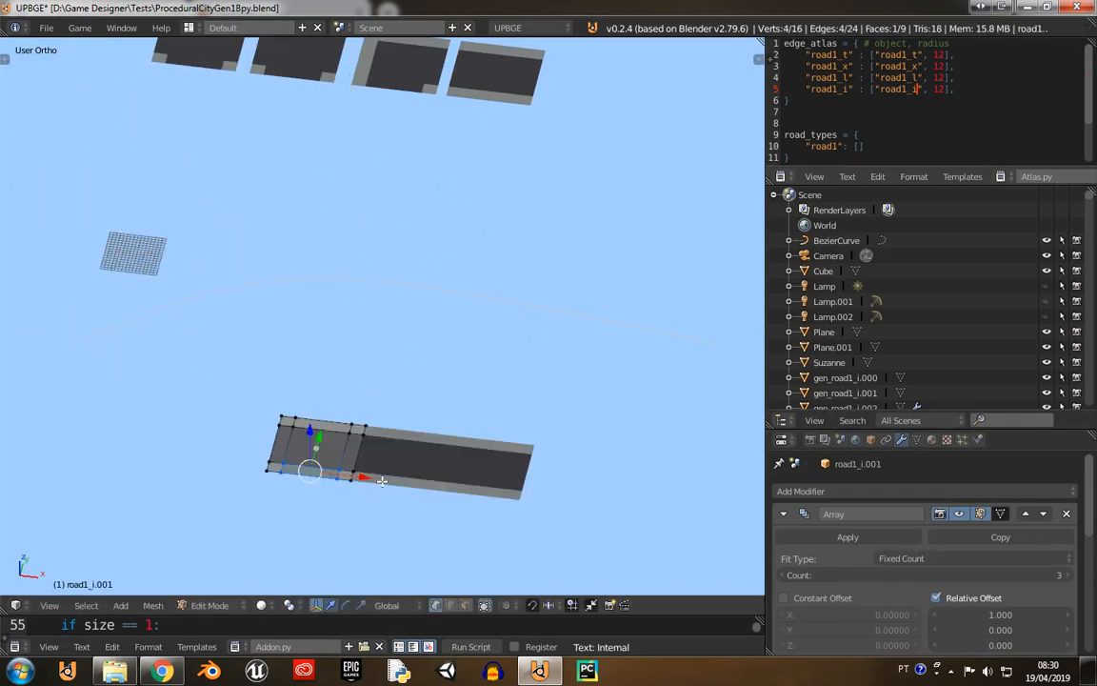
{"action": "key", "text": "Tab"}
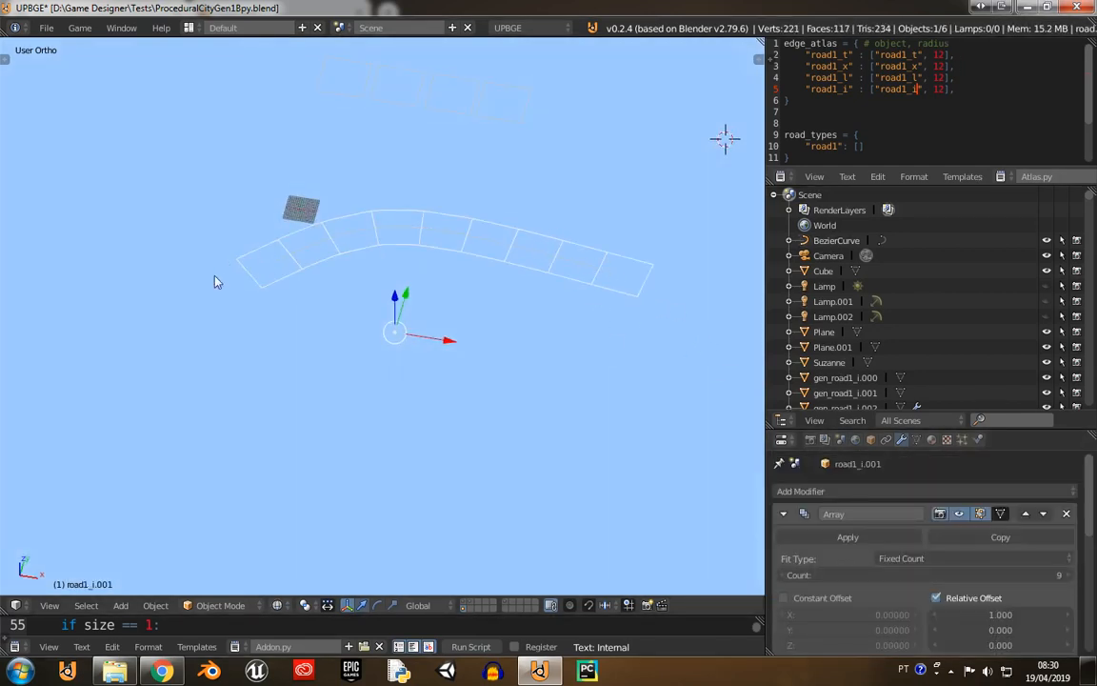
{"action": "left_click", "coordinate": [1056, 575]}
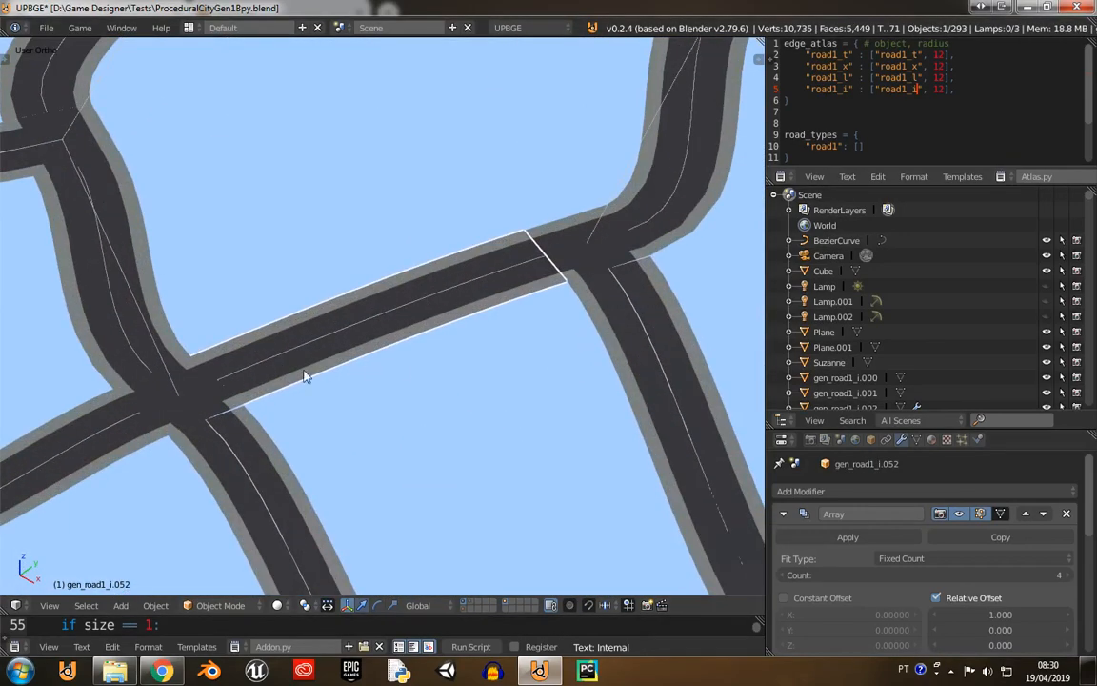
- Look across the generated two-lane road network and select one curved road piece at a junction
{"action": "left_click_drag", "start_coordinate": [305, 377], "coordinate": [454, 339]}
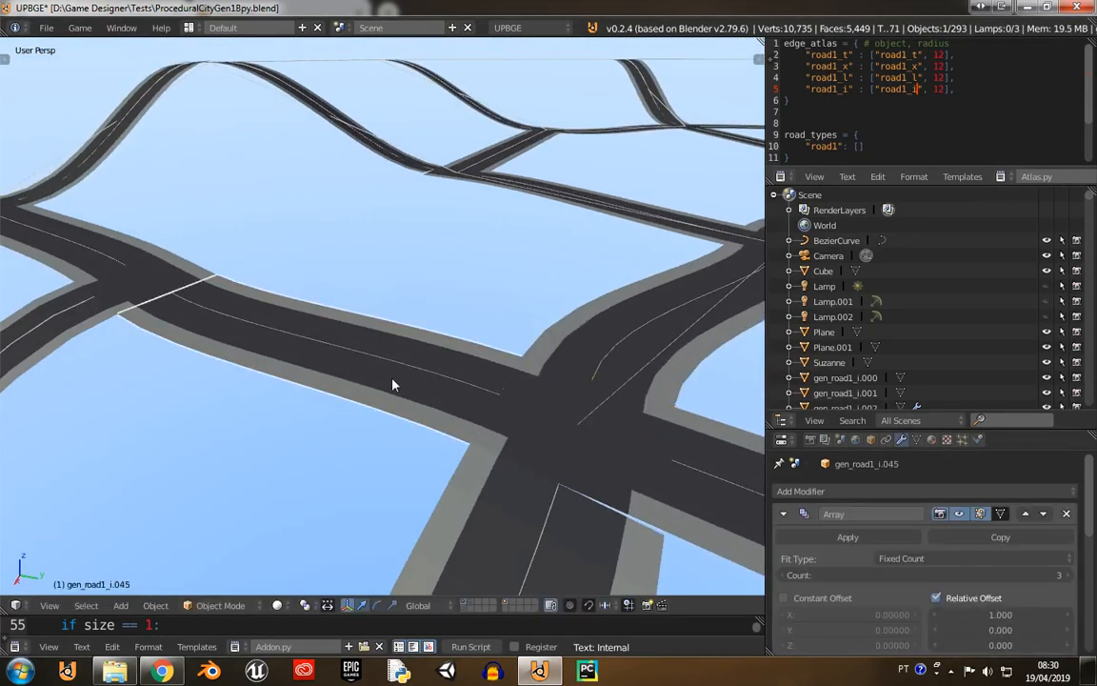
{"action": "mouse_move", "coordinate": [457, 423]}
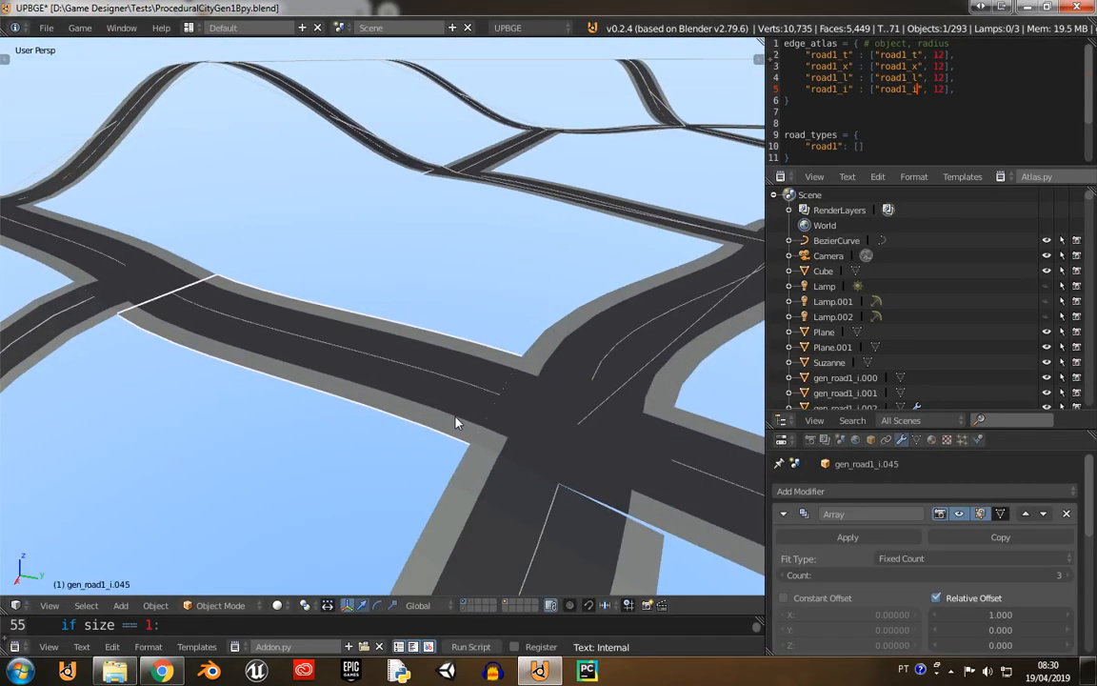
{"action": "mouse_move", "coordinate": [446, 379]}
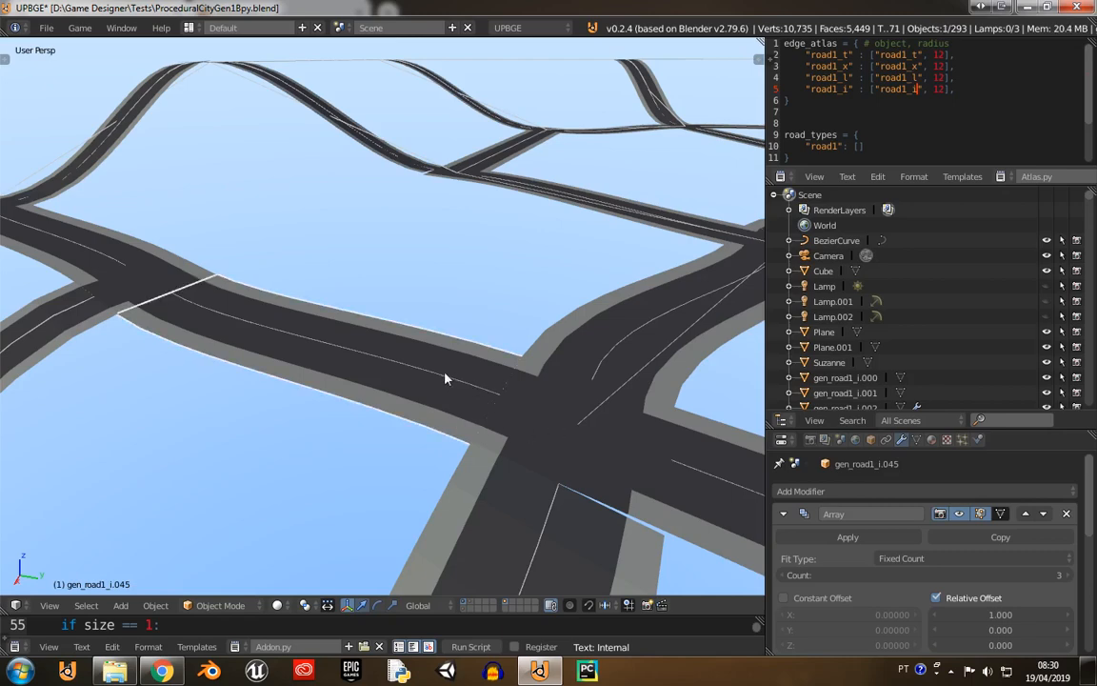
{"action": "left_click", "coordinate": [823, 331]}
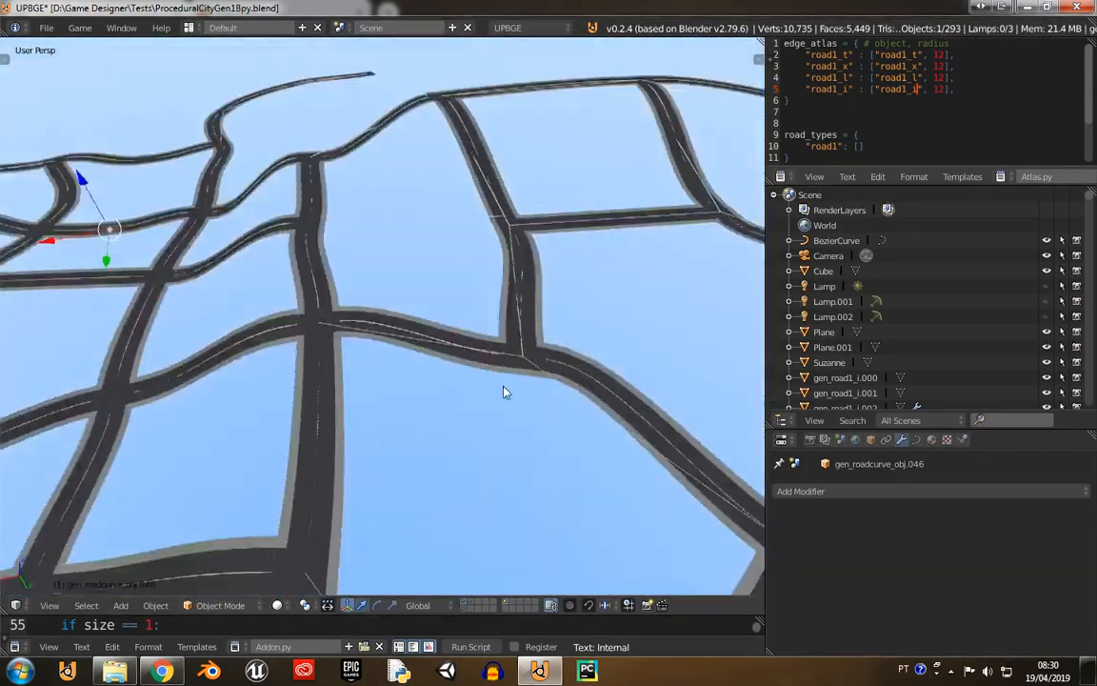
{"action": "left_click_drag", "start_coordinate": [504, 392], "coordinate": [594, 375]}
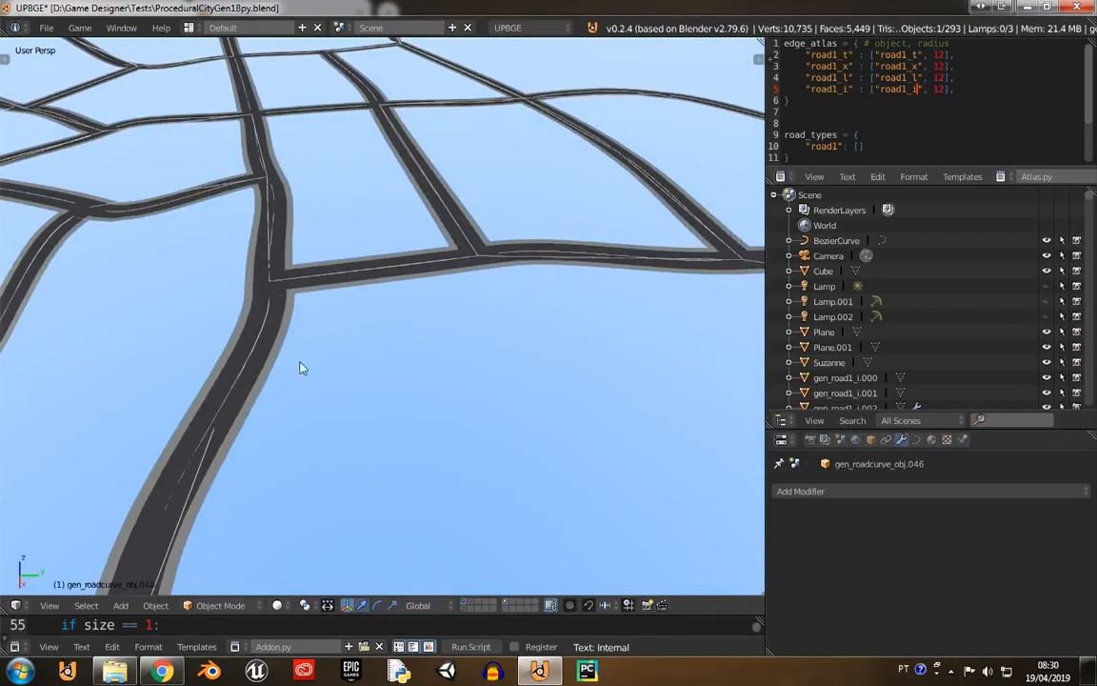
{"action": "left_click_drag", "start_coordinate": [299, 369], "coordinate": [447, 423]}
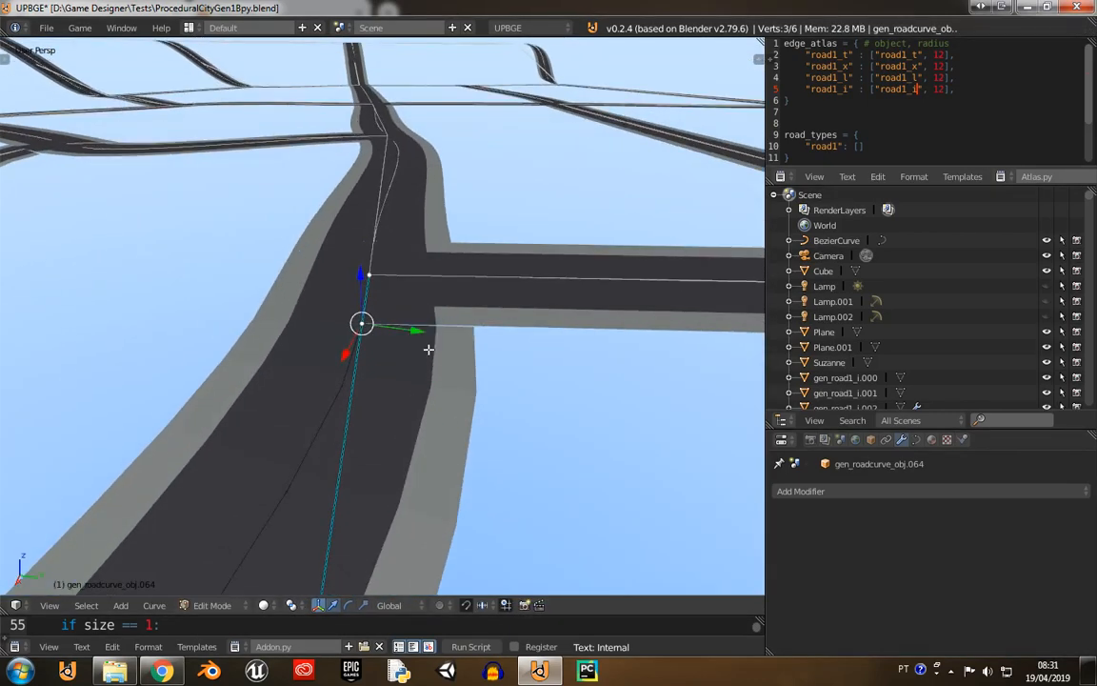
- Show the N-panel Transform values and move the curve's end control point near the junction
{"action": "key", "text": "n"}
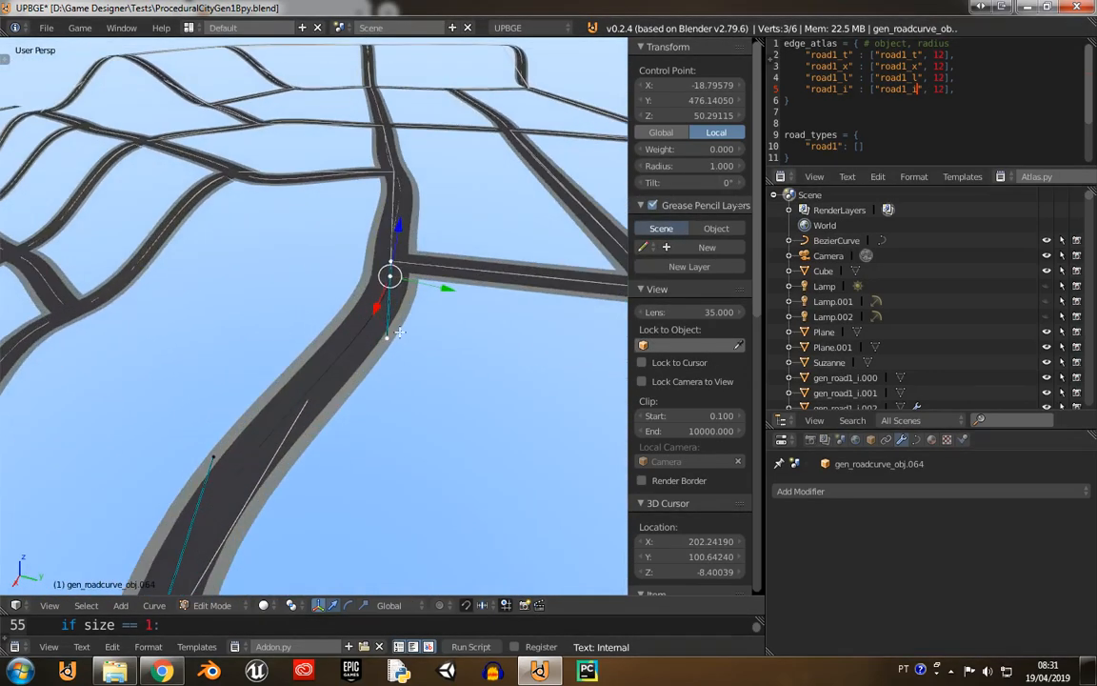
{"action": "left_click_drag", "start_coordinate": [391, 276], "coordinate": [476, 429]}
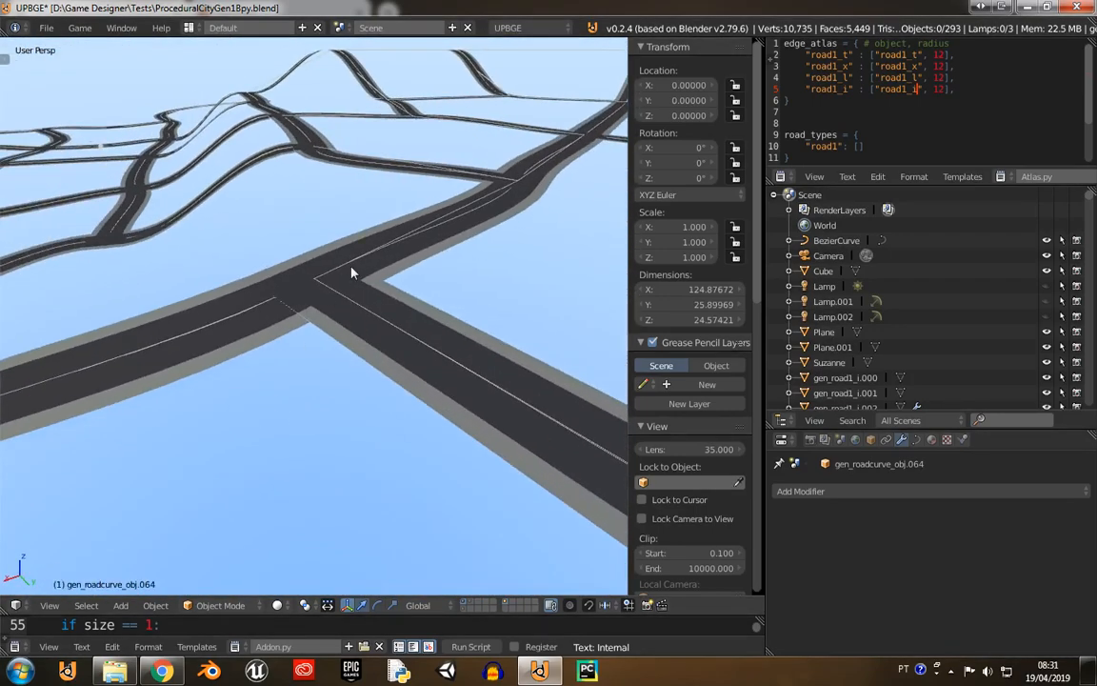
- Orbit the viewport around the T-junction to check the edited road joins cleanly
{"action": "left_click_drag", "start_coordinate": [352, 275], "coordinate": [385, 257]}
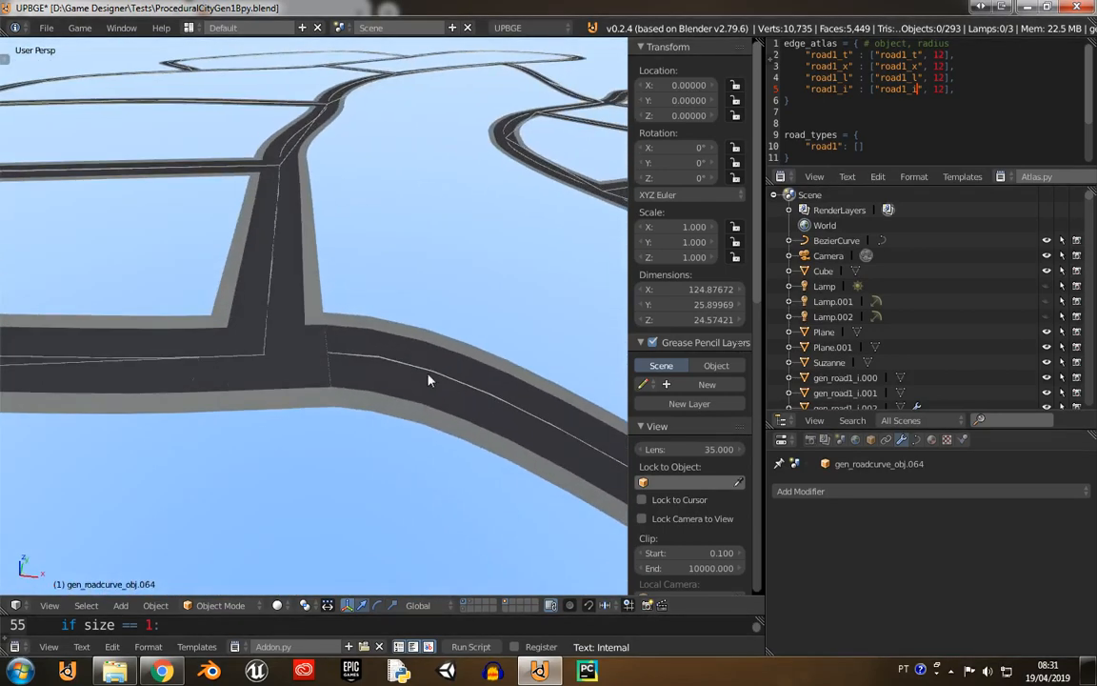
{"action": "mouse_move", "coordinate": [434, 341]}
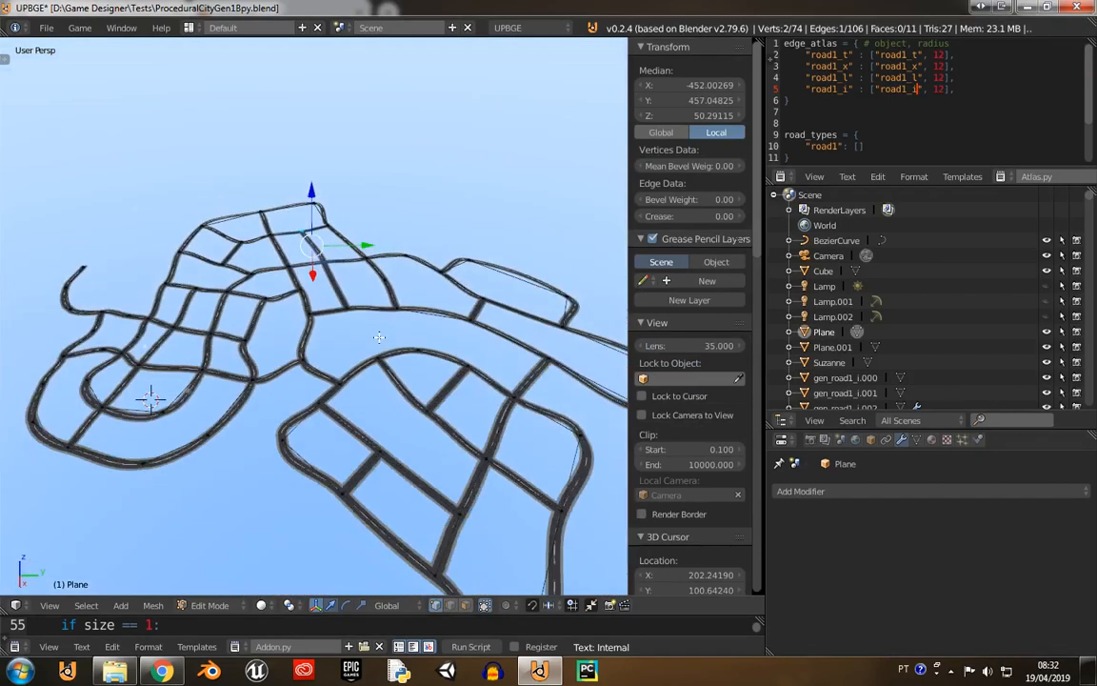
- View the road graph from directly above and select one of its vertices
{"action": "key", "text": "a"}
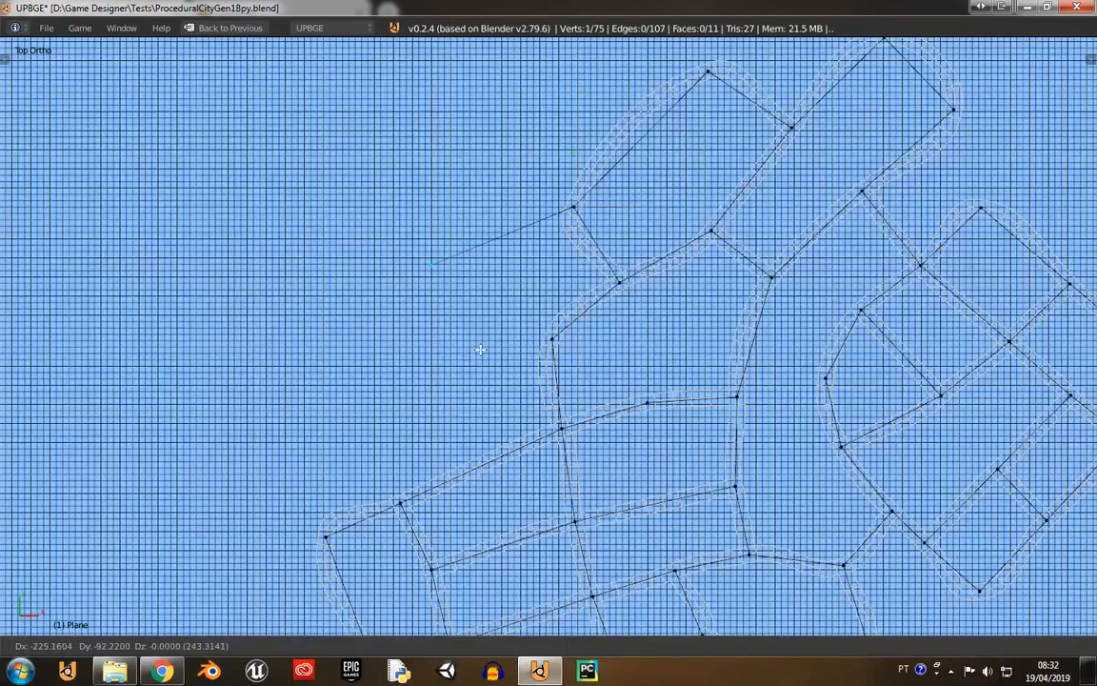
{"action": "left_click", "coordinate": [442, 381]}
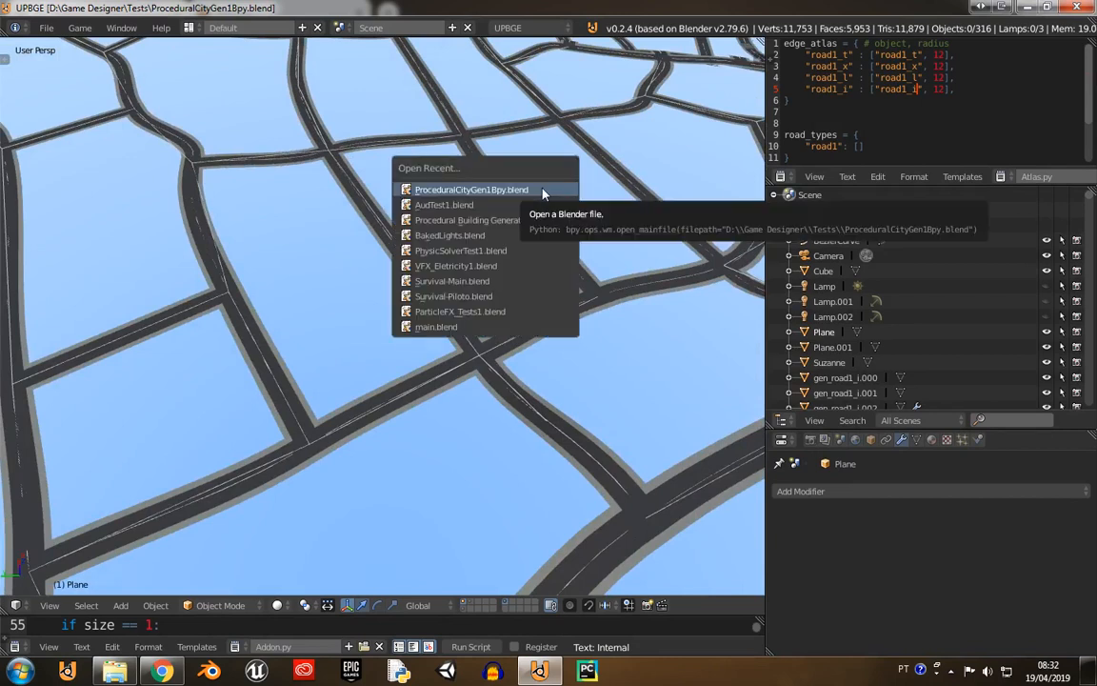
{"action": "mouse_move", "coordinate": [491, 221]}
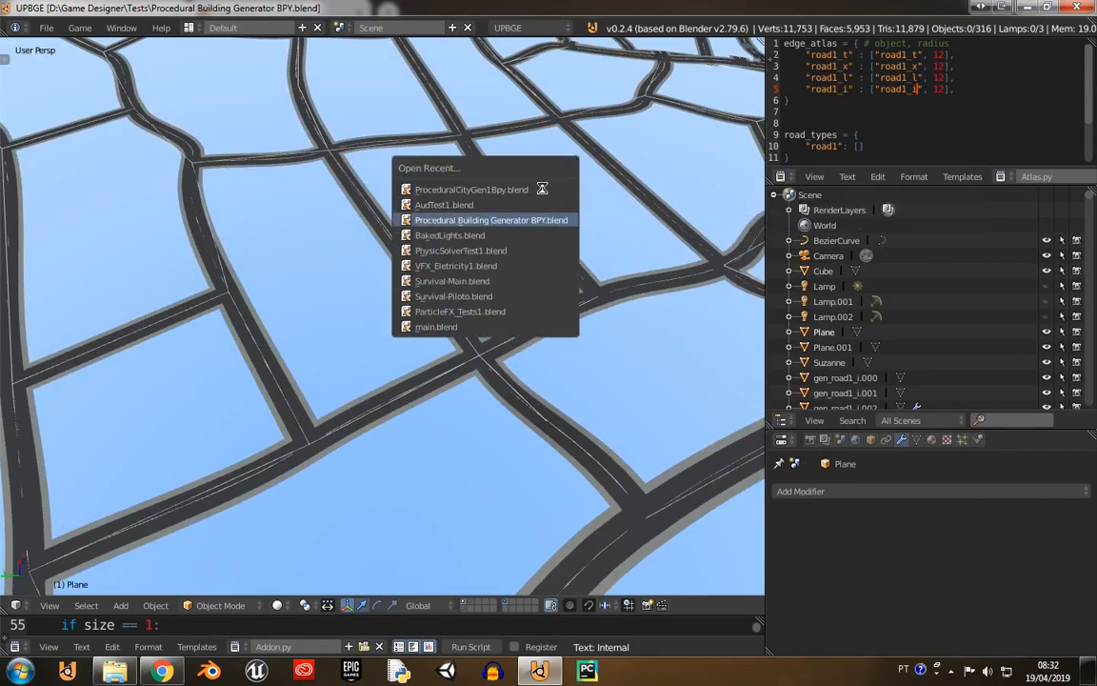
- Load Procedural Building Generator BPY.blend from recent files and finish editing the blue base shape
{"action": "left_click", "coordinate": [491, 221]}
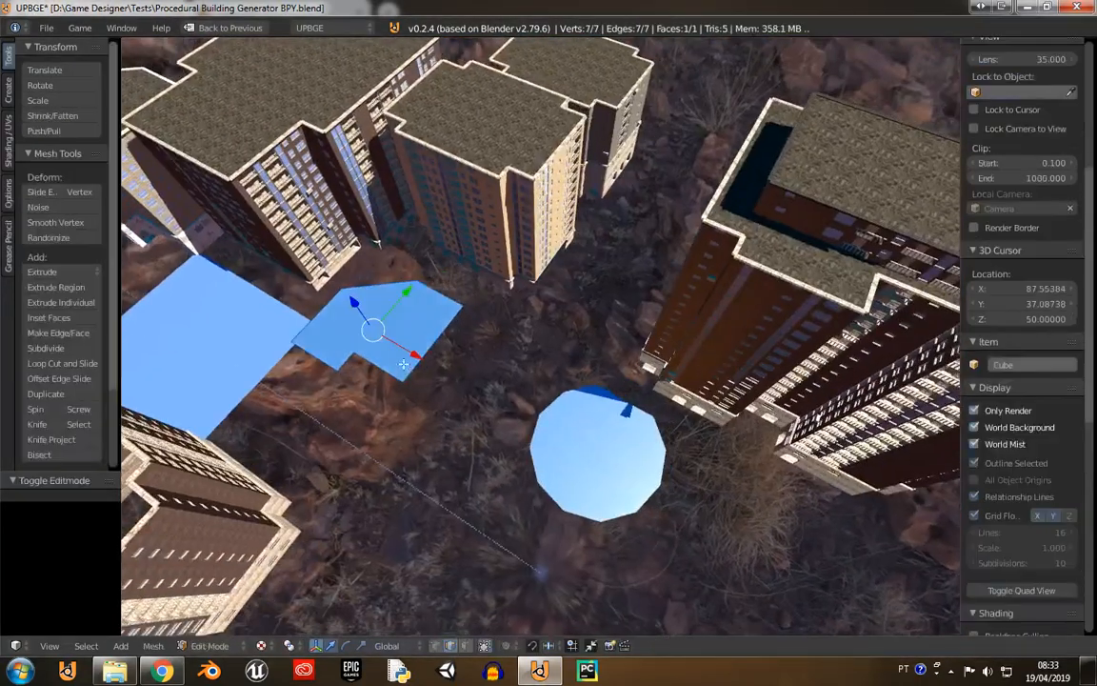
{"action": "left_click", "coordinate": [210, 646]}
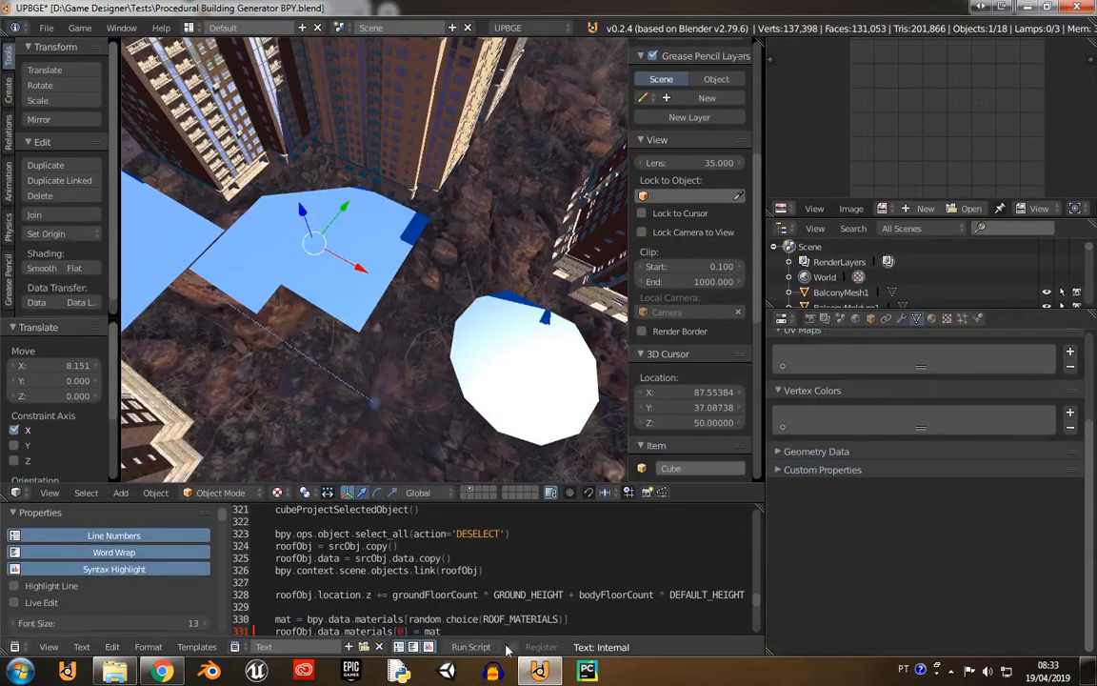
- Show the Cube base shape's Build Gen settings with 1 ground floor and 12 body floors
{"action": "left_click", "coordinate": [870, 318]}
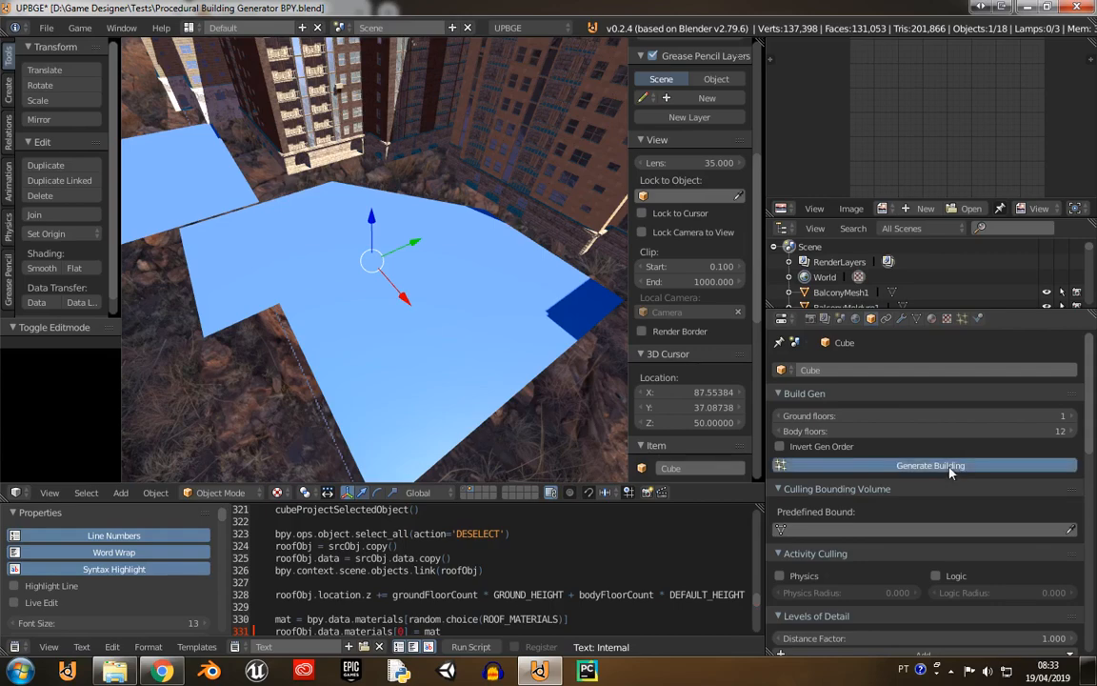
{"action": "mouse_move", "coordinate": [518, 366]}
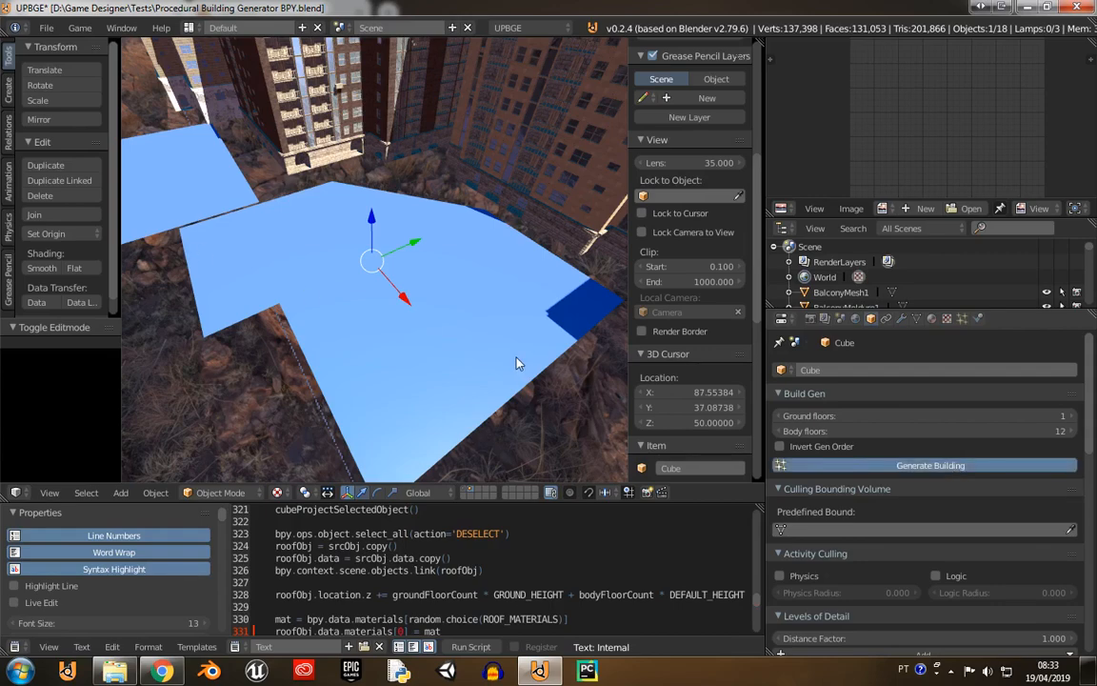
{"action": "left_click", "coordinate": [930, 465]}
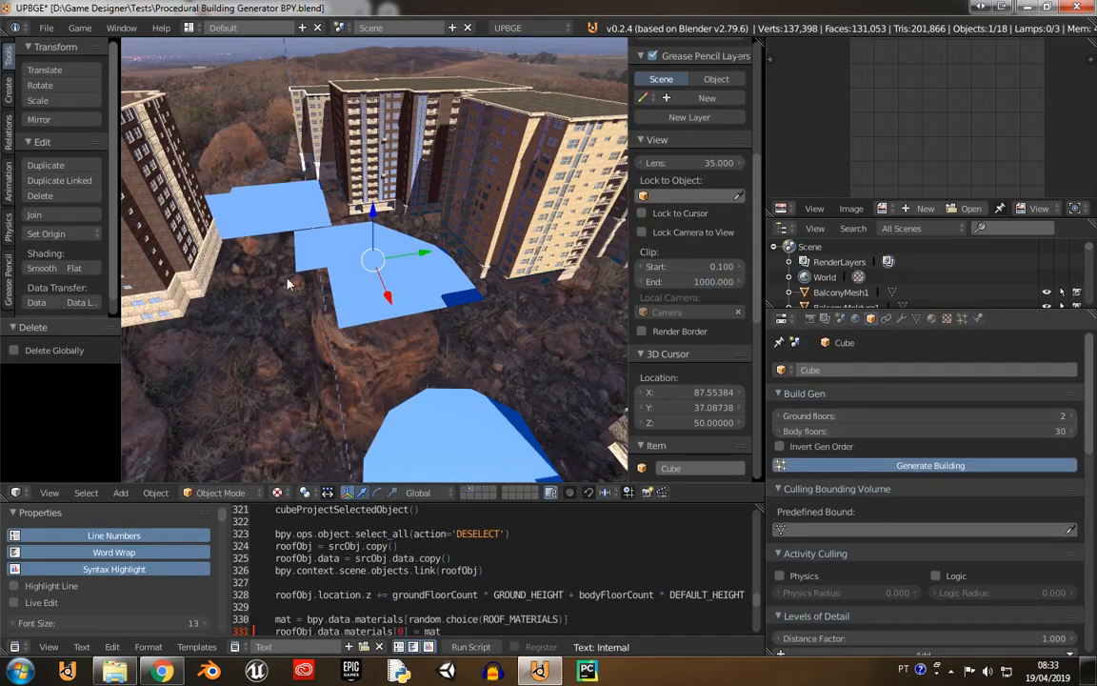
{"action": "mouse_move", "coordinate": [455, 308]}
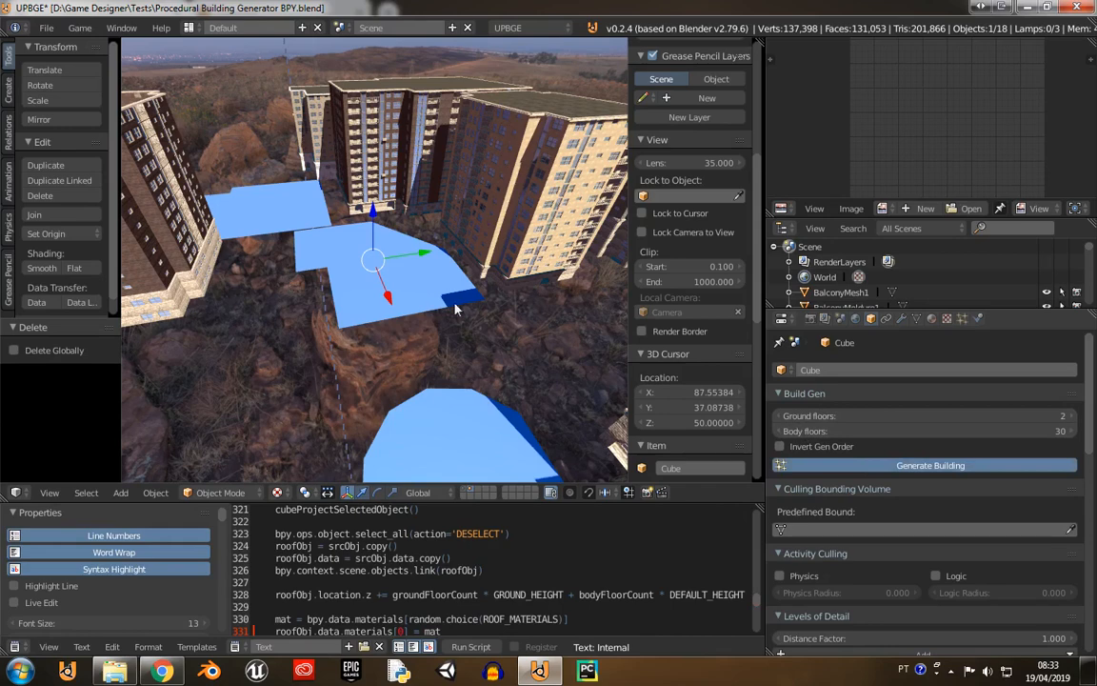
{"action": "mouse_move", "coordinate": [531, 303]}
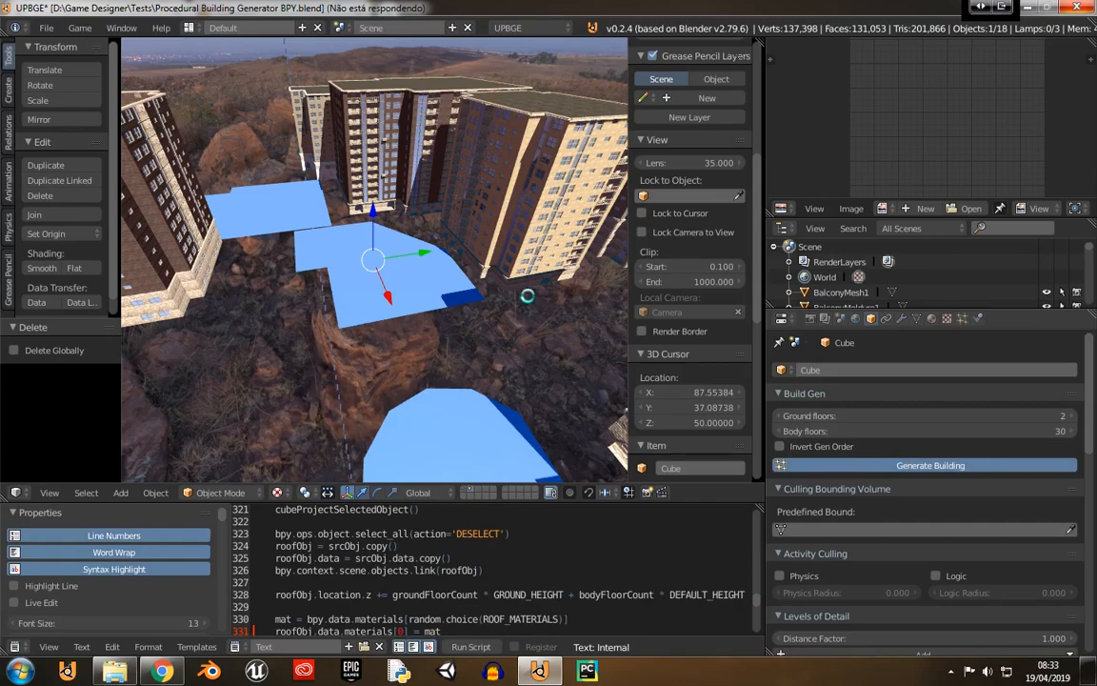
- Generate the 2-ground, 30-body-floor tower on the base shape and view its rooftop from above
{"action": "left_click", "coordinate": [930, 465]}
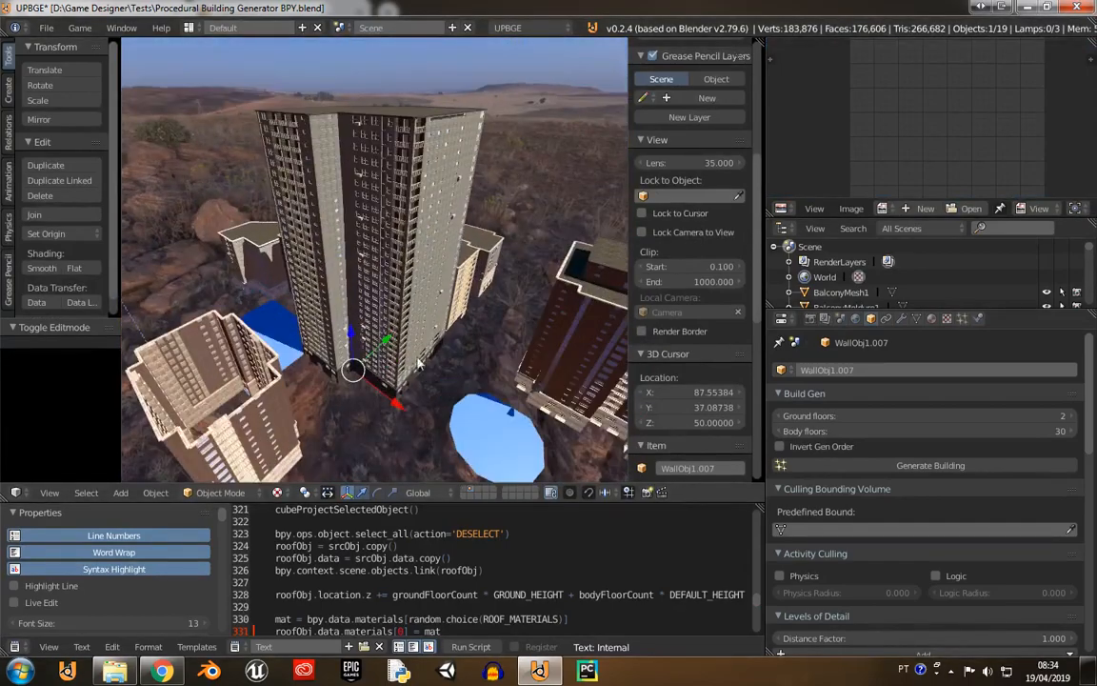
{"action": "left_click_drag", "start_coordinate": [419, 362], "coordinate": [457, 238]}
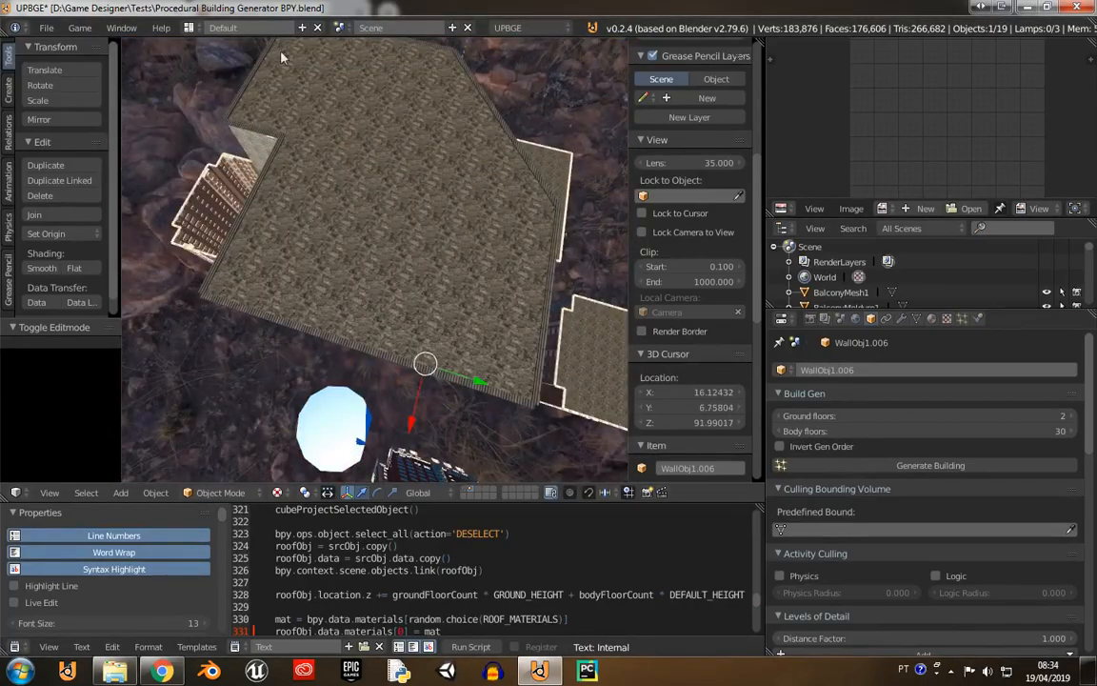
{"action": "mouse_move", "coordinate": [390, 177]}
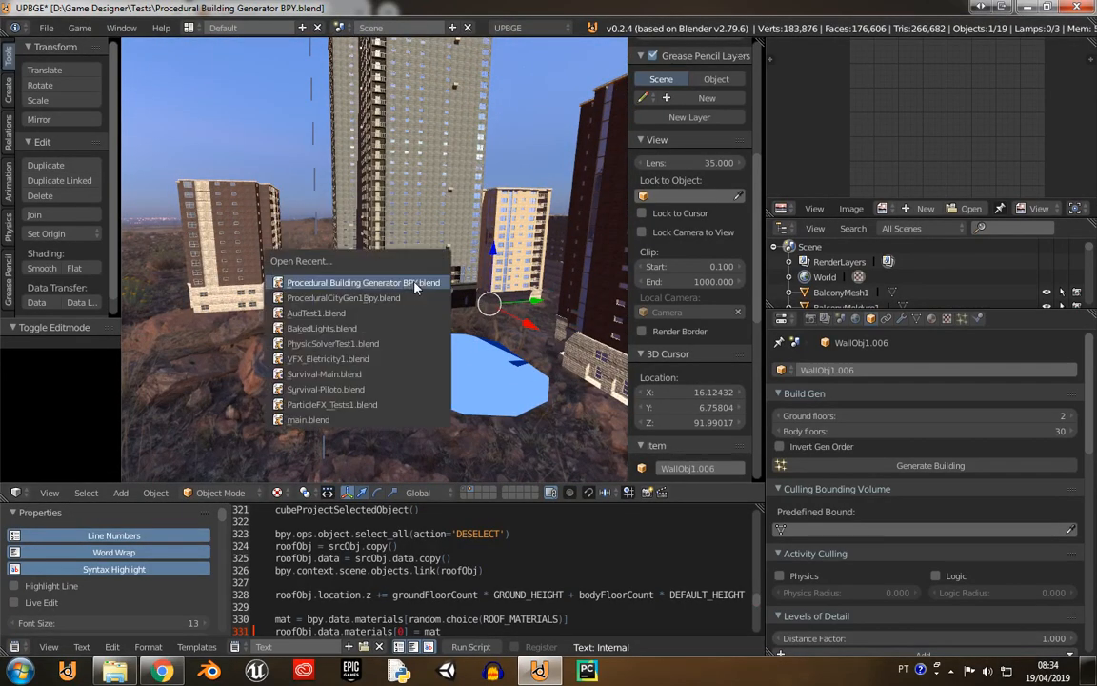
- Reload ProceduralCityGen1bpy.blend from recent files, showing the road network
{"action": "left_click", "coordinate": [343, 298]}
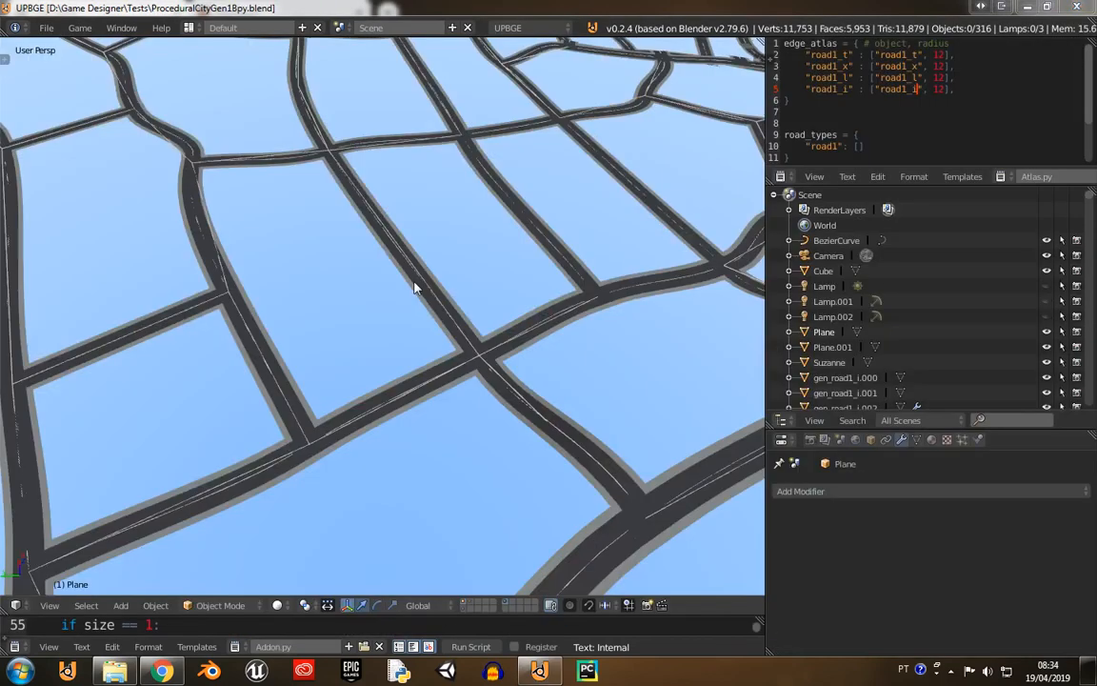